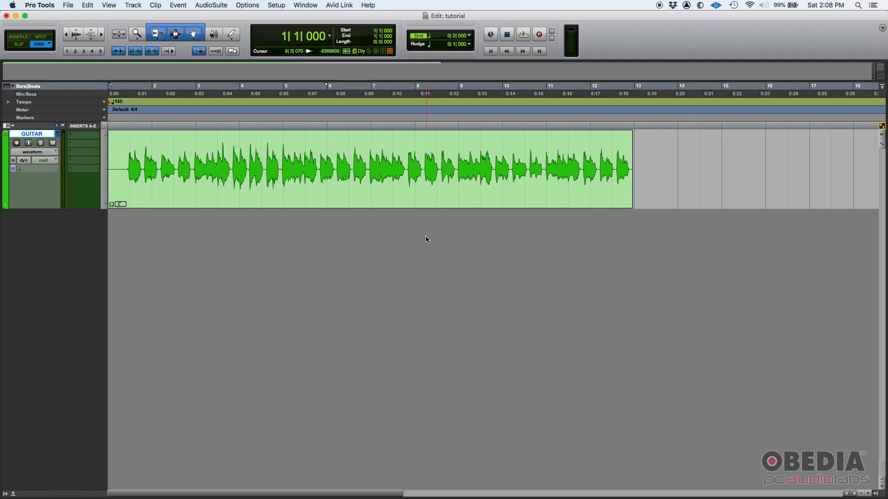
# - Play back the guitar recording and stop it
pyautogui.click(374, 182)
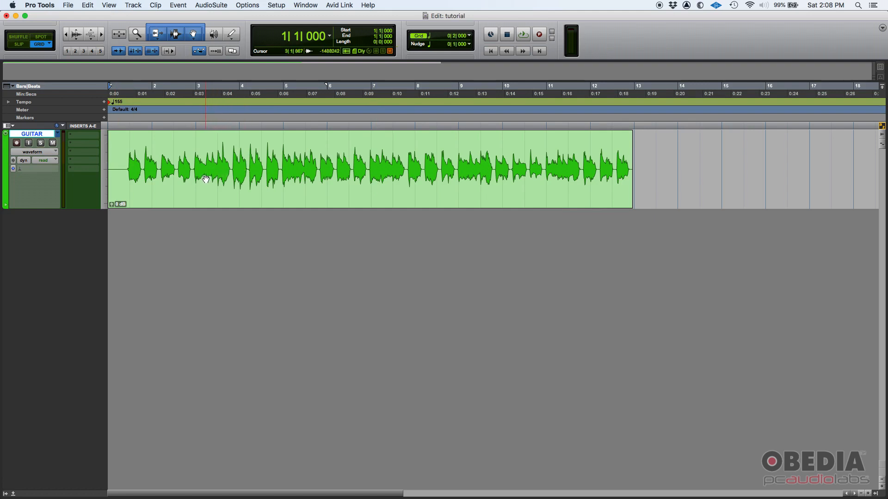
pyautogui.click(521, 34)
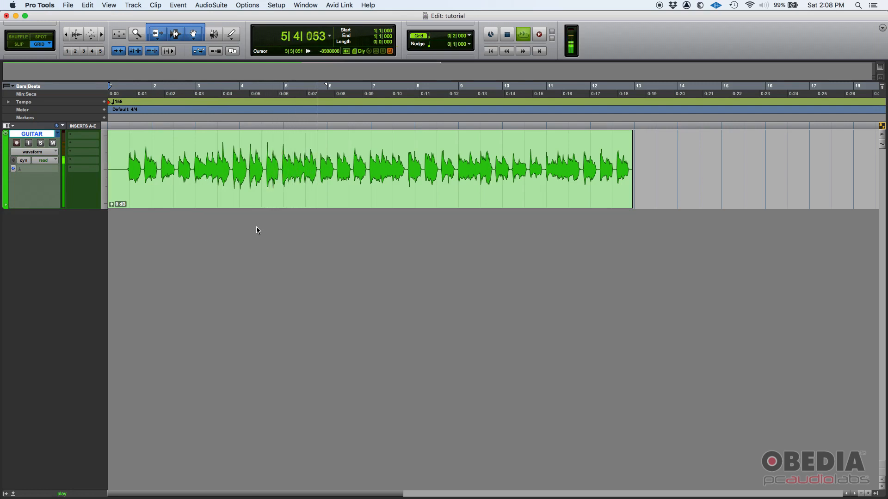
pyautogui.click(506, 33)
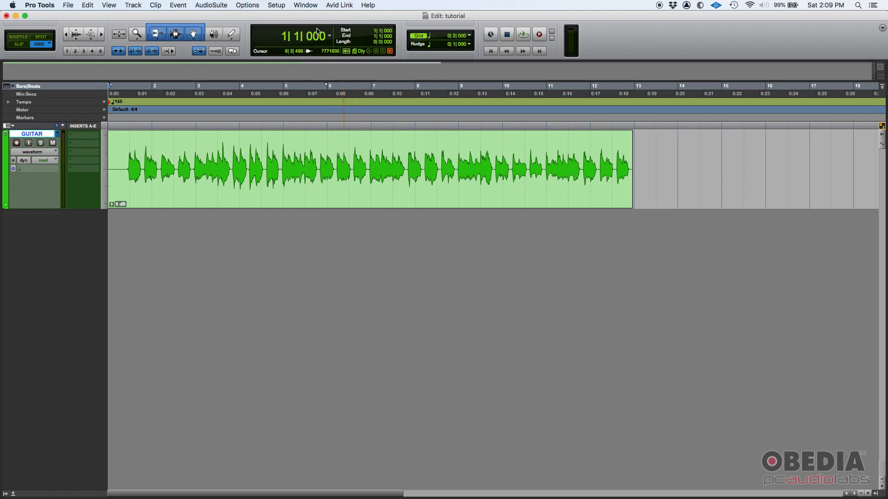
pyautogui.moveTo(320, 25)
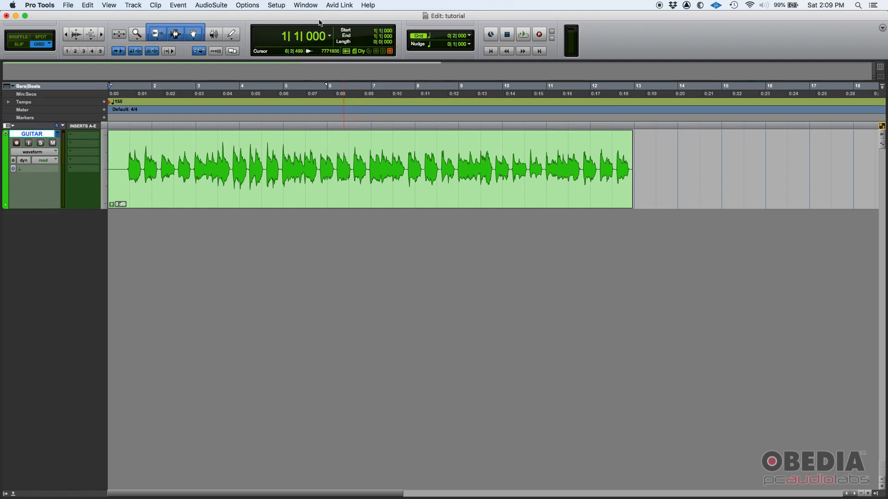
# - Switch to the Mix window and toggle the Sends F–J view on, then off again
pyautogui.click(305, 5)
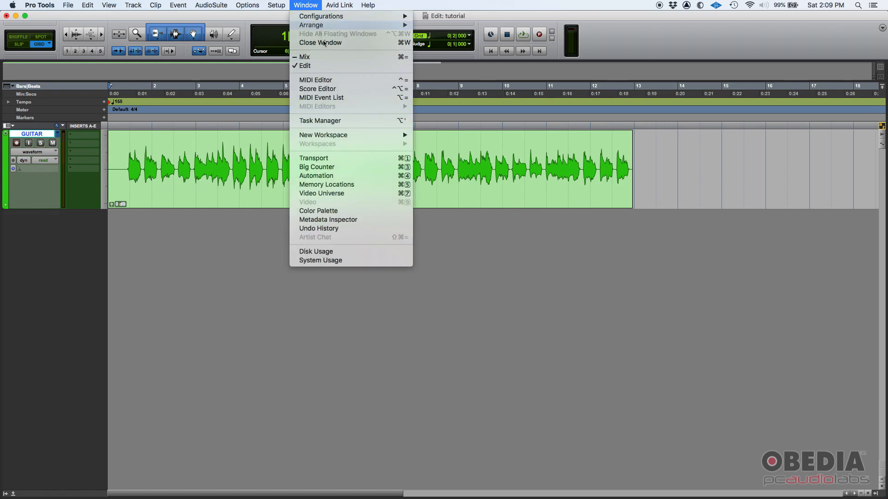
pyautogui.click(304, 56)
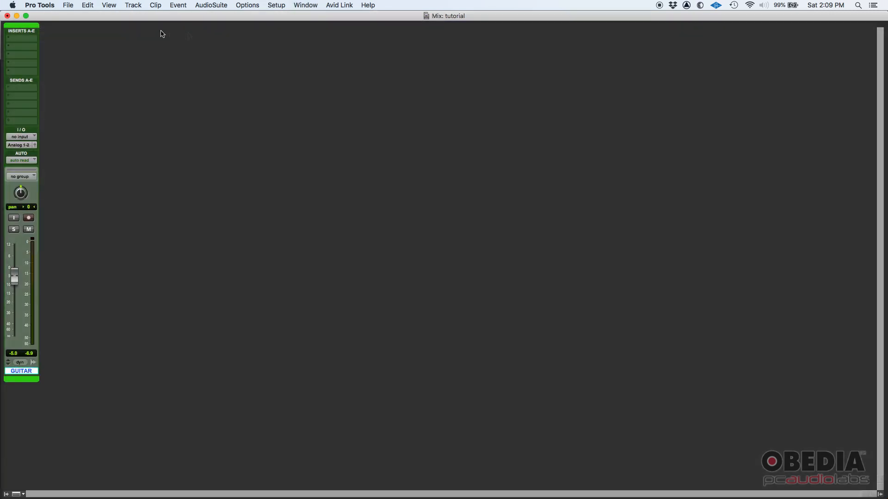
pyautogui.moveTo(3, 11)
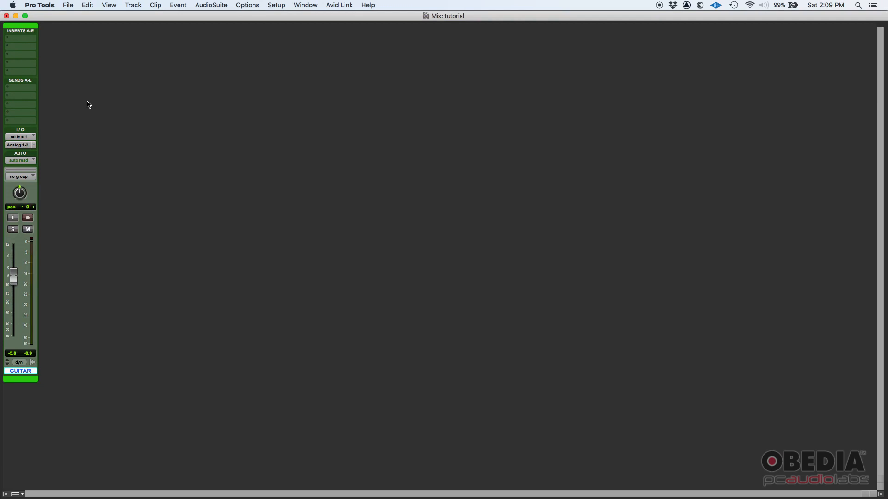
pyautogui.moveTo(14, 104)
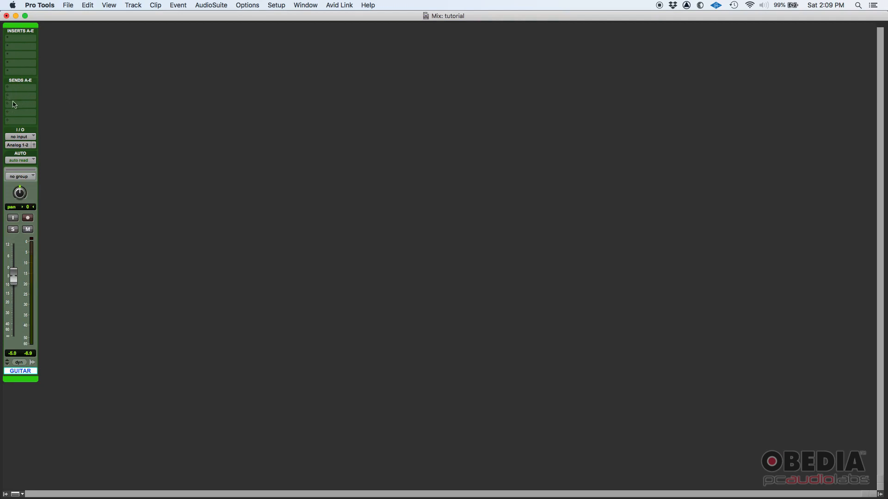
pyautogui.moveTo(23, 80)
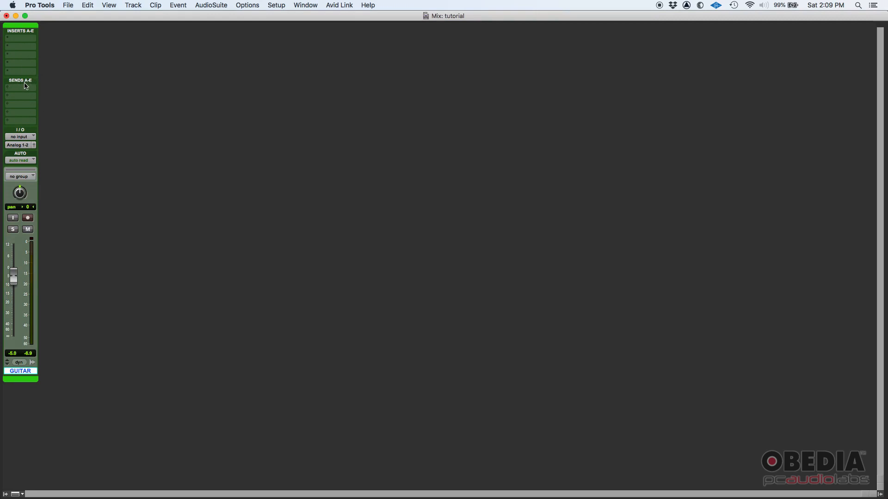
pyautogui.click(108, 5)
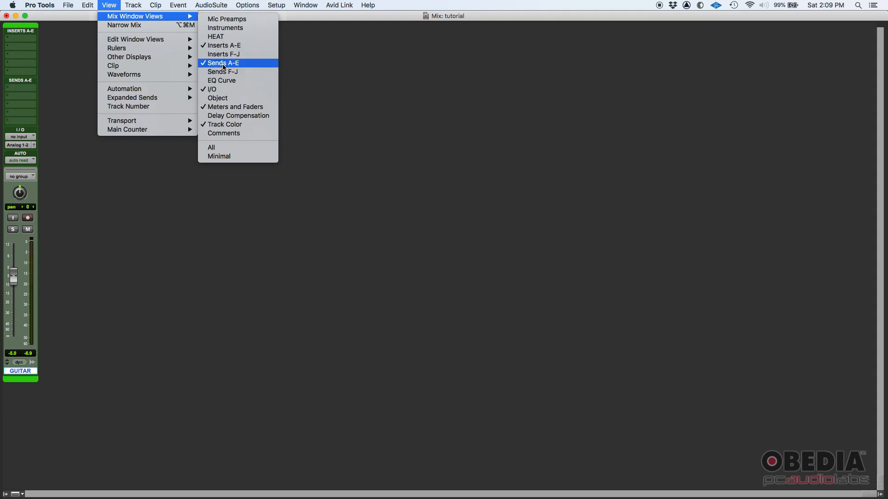
pyautogui.moveTo(242, 66)
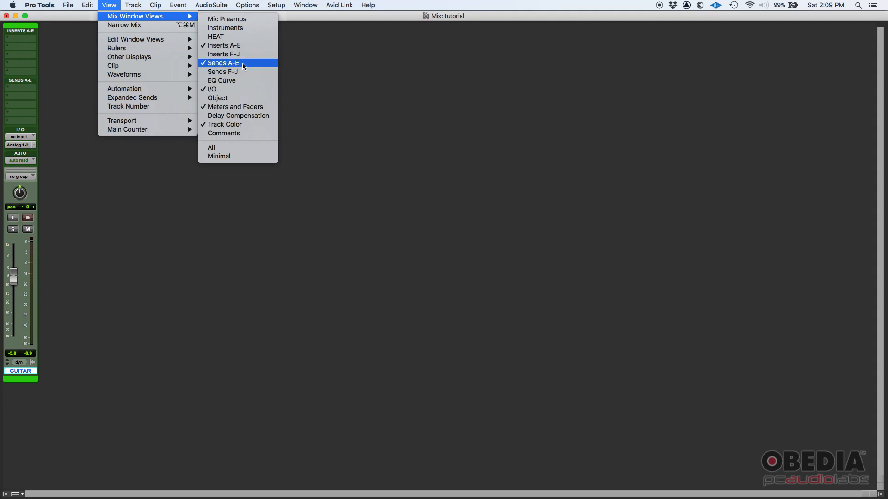
pyautogui.moveTo(225, 65)
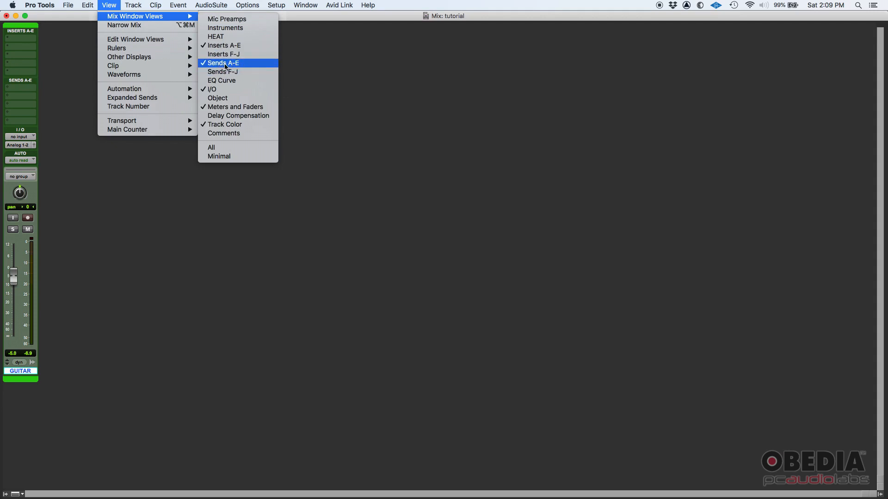
pyautogui.click(222, 63)
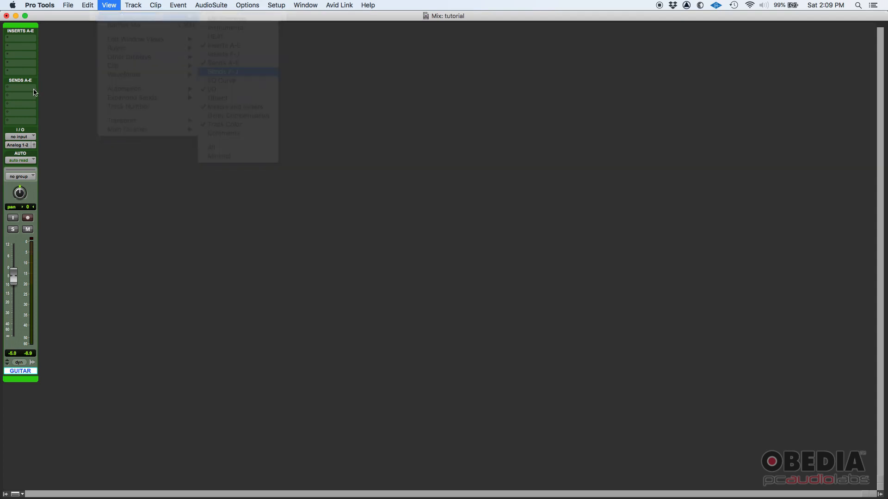
pyautogui.click(223, 71)
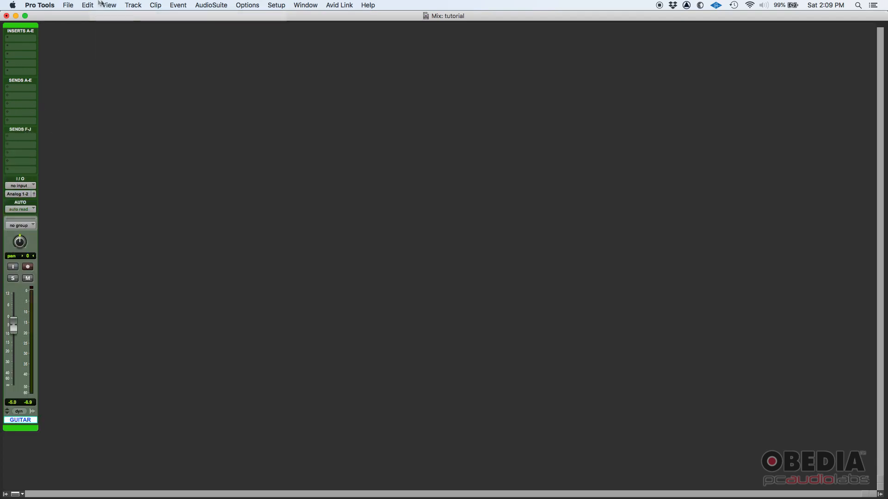
pyautogui.click(108, 5)
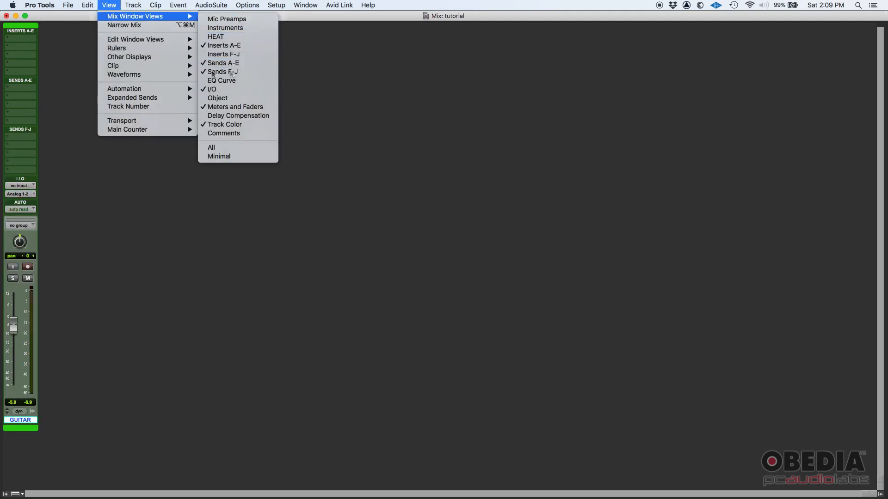
pyautogui.click(219, 157)
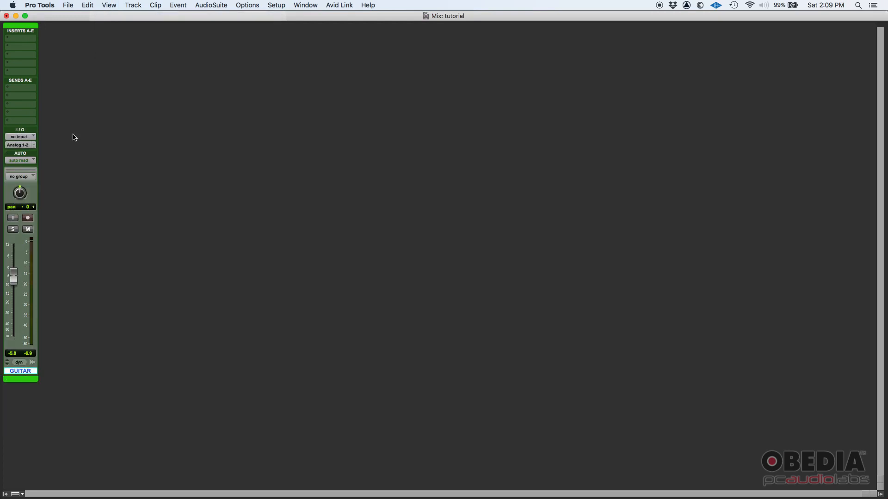
pyautogui.moveTo(135, 298)
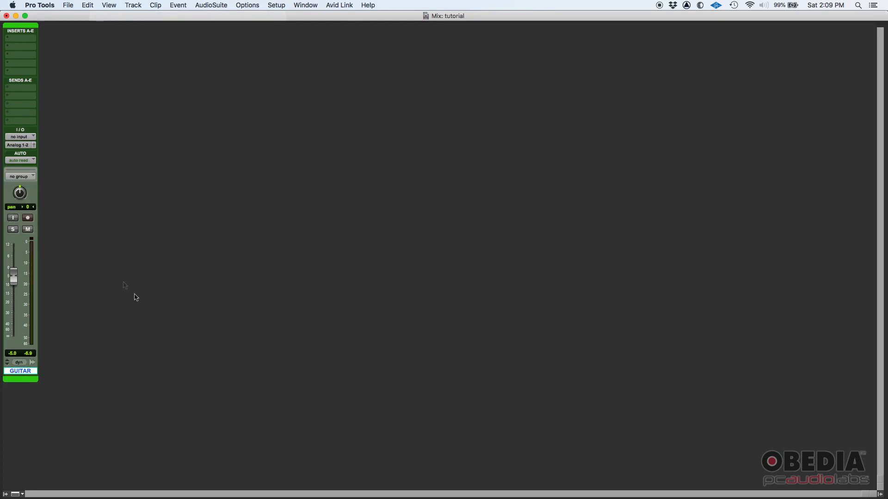
pyautogui.moveTo(121, 277)
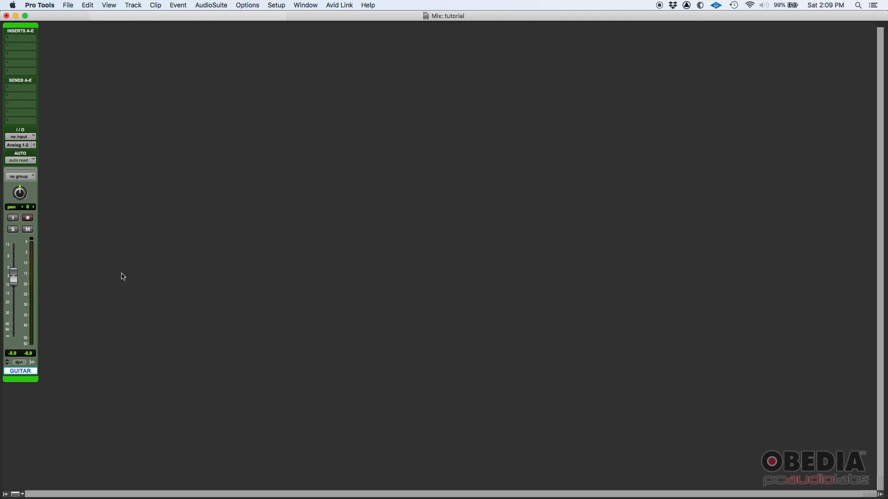
pyautogui.moveTo(111, 268)
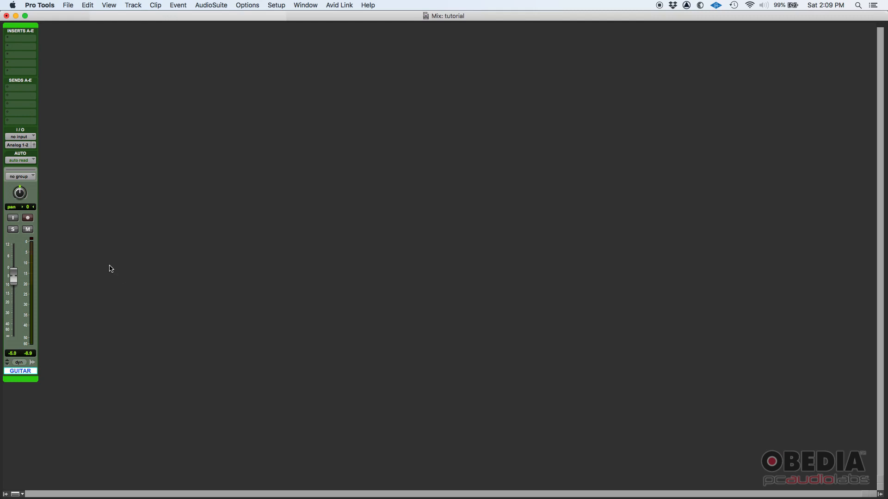
pyautogui.moveTo(18, 93)
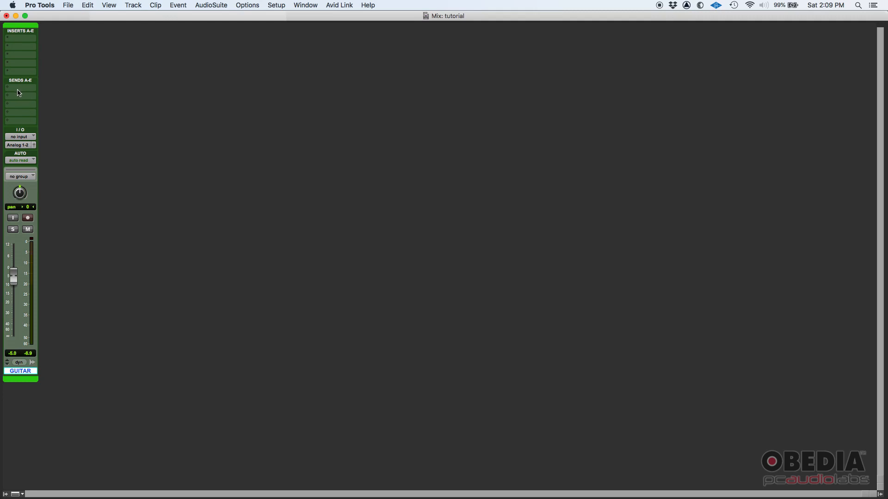
# - From GUITAR send A, start a new stereo Aux Input track named 'Reverb'
pyautogui.click(20, 88)
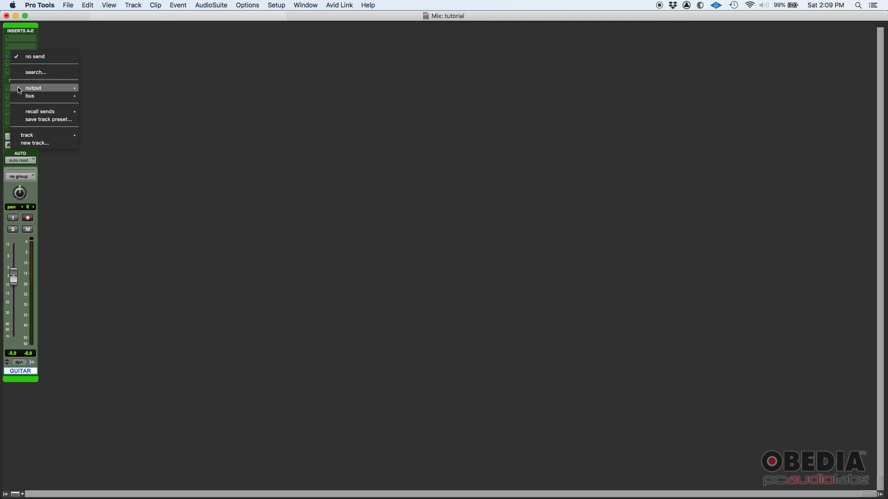
pyautogui.moveTo(47, 95)
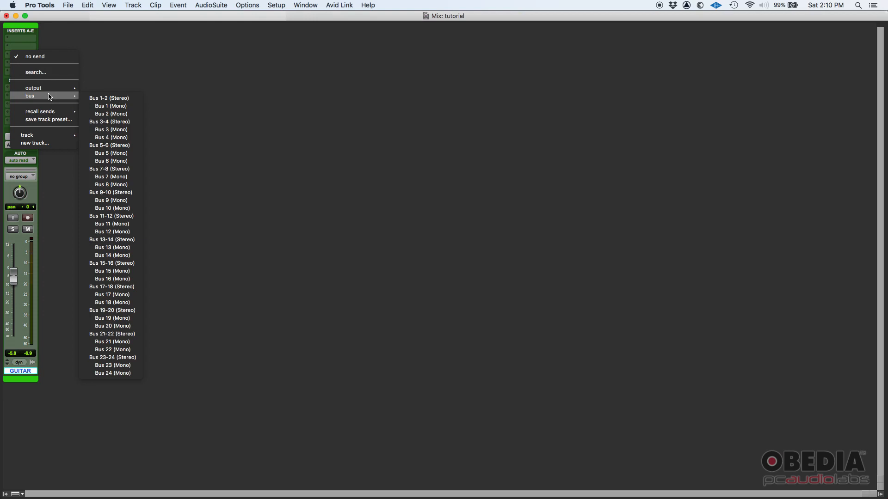
pyautogui.moveTo(45, 143)
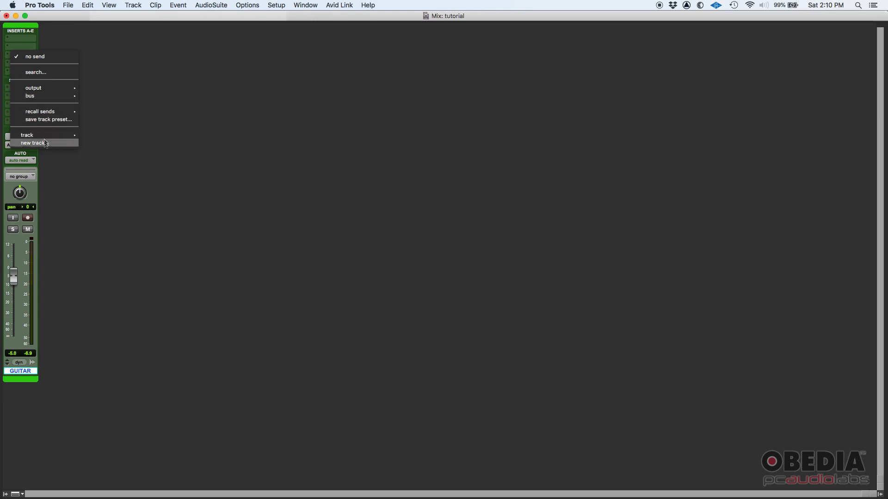
pyautogui.moveTo(45, 146)
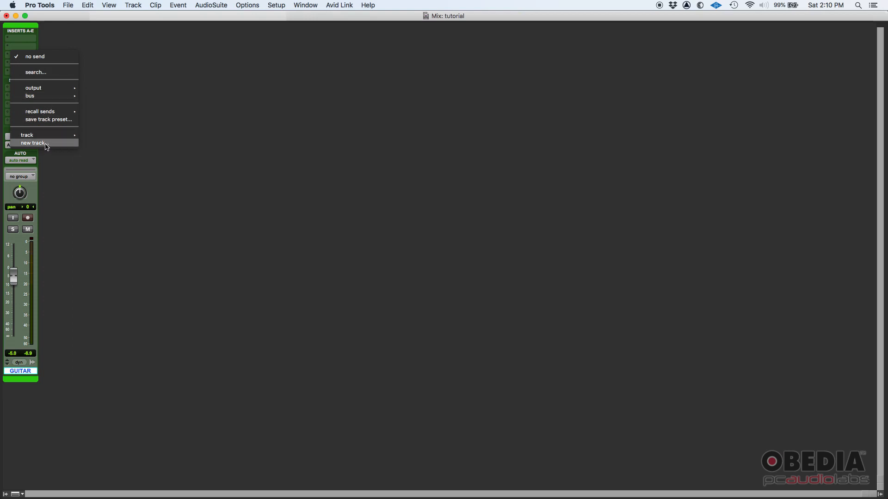
pyautogui.click(33, 143)
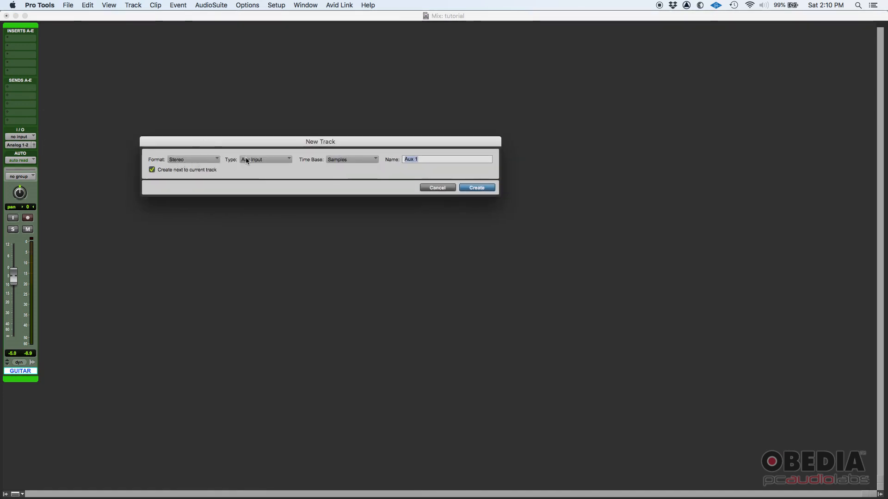
pyautogui.moveTo(354, 163)
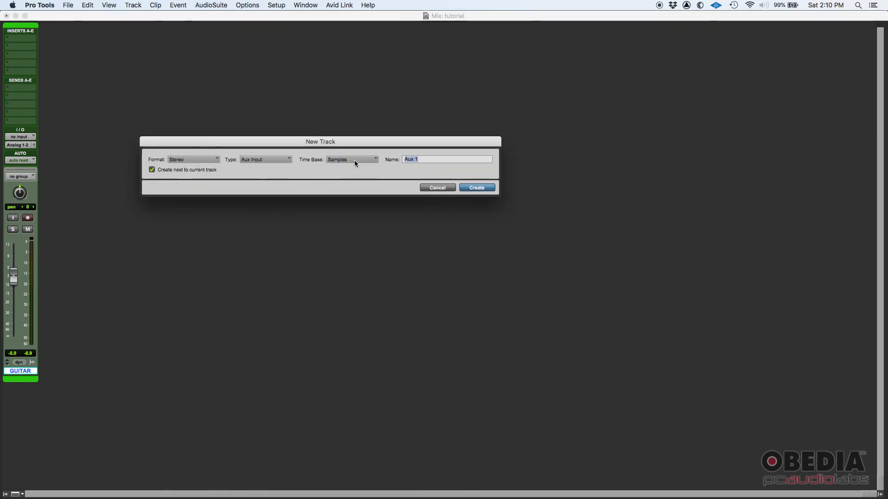
pyautogui.moveTo(413, 167)
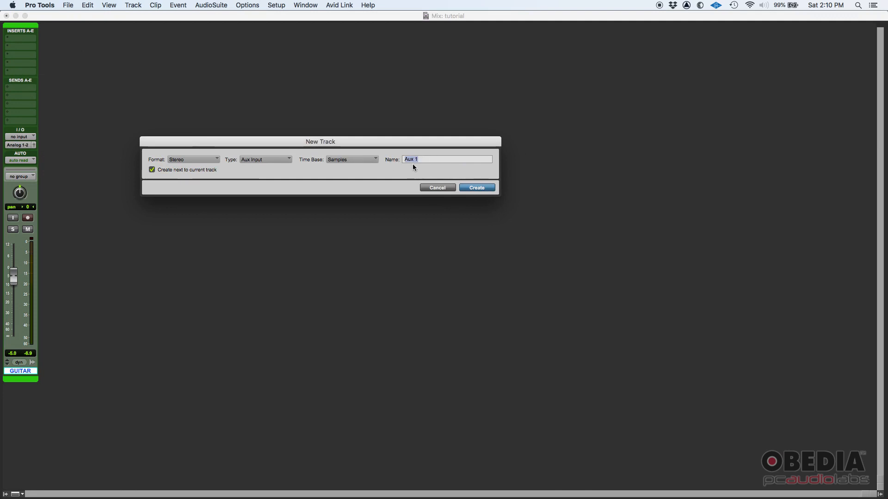
pyautogui.write('Reverb')
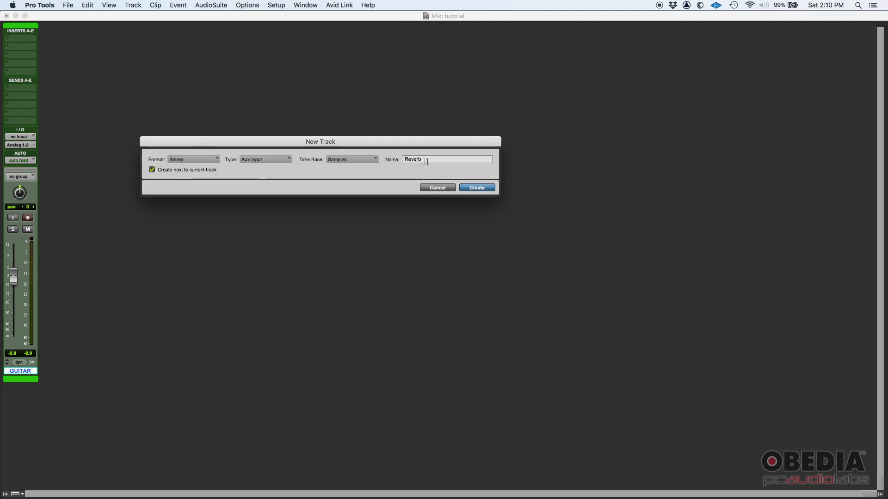
# - Create the Reverb aux track, then open and close GUITAR's Reverb send window
pyautogui.click(476, 187)
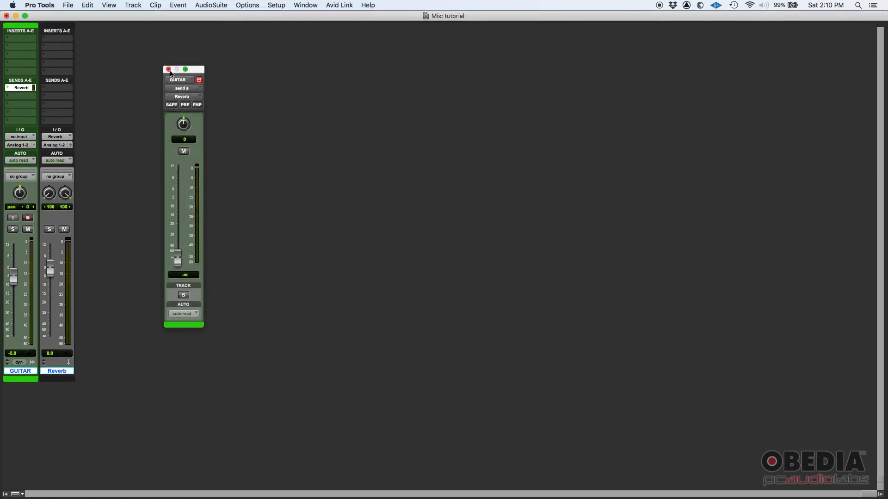
pyautogui.moveTo(71, 85)
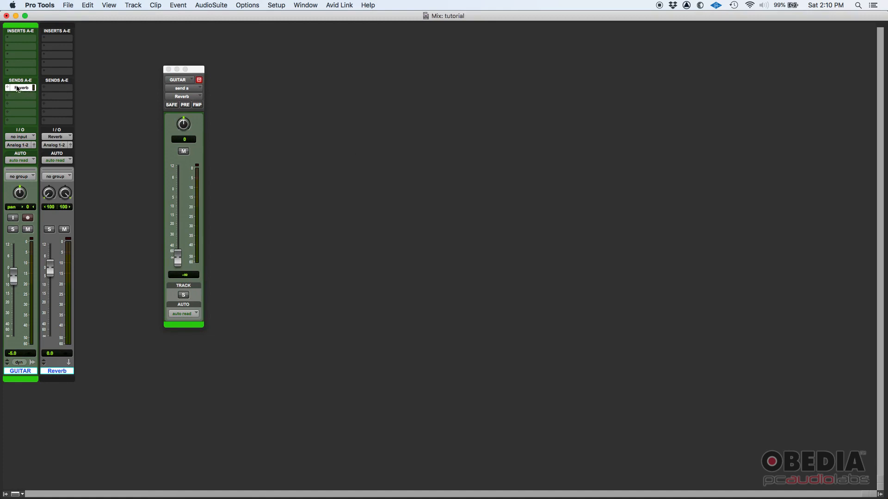
pyautogui.moveTo(20, 87)
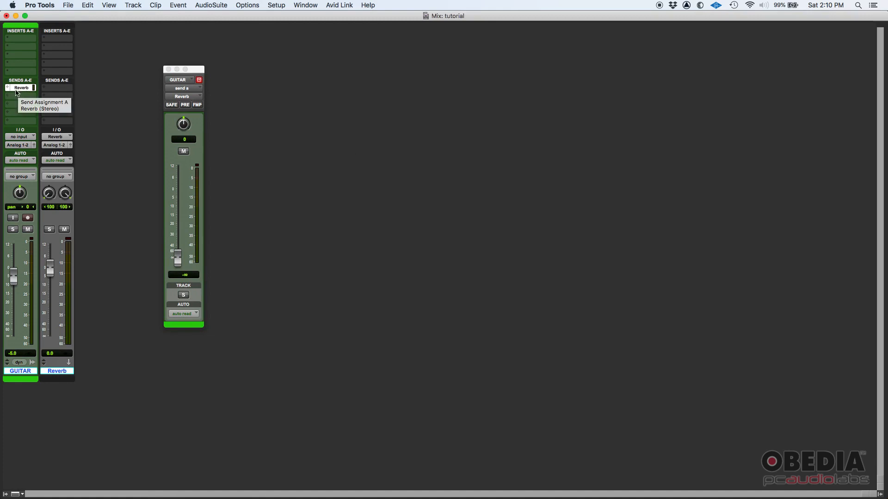
pyautogui.moveTo(20, 88)
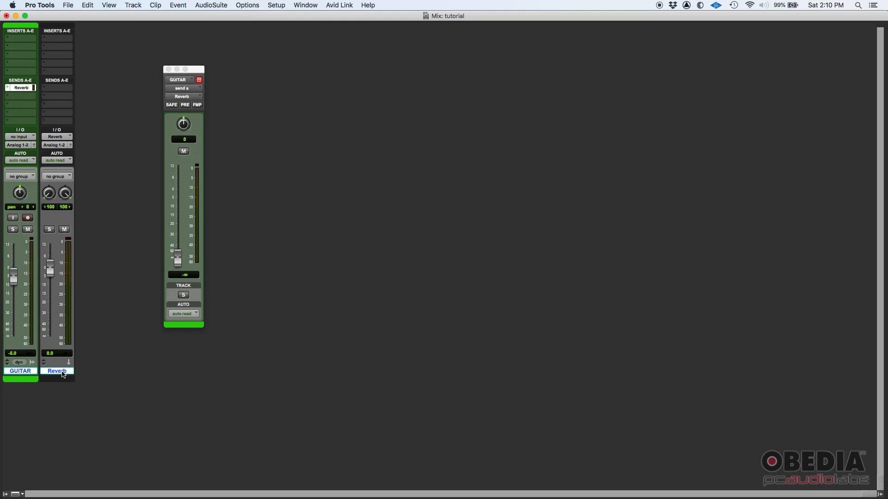
pyautogui.click(168, 69)
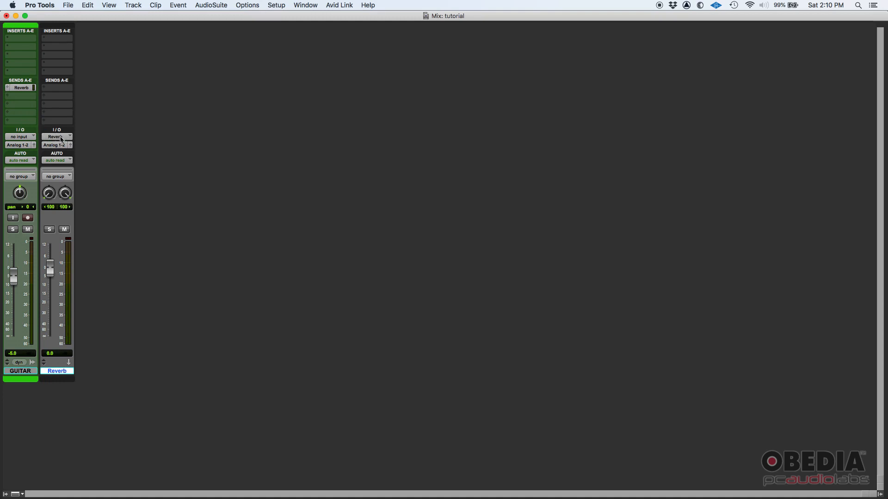
pyautogui.moveTo(22, 90)
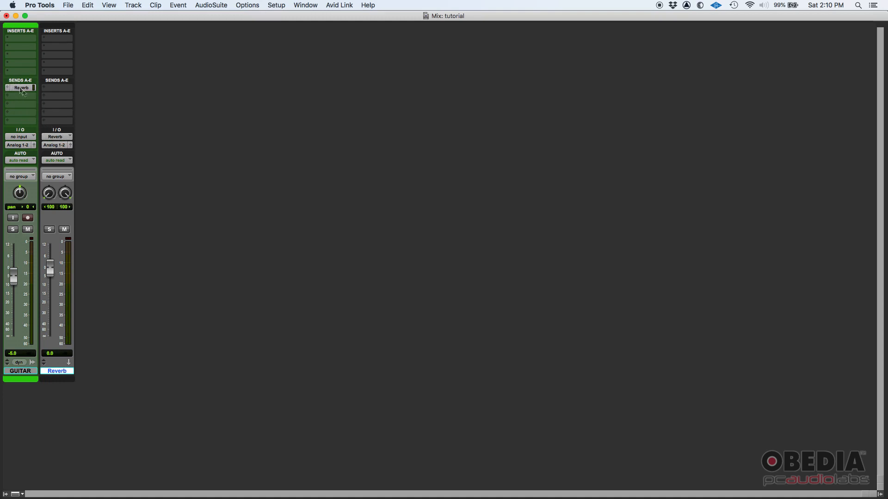
pyautogui.click(21, 88)
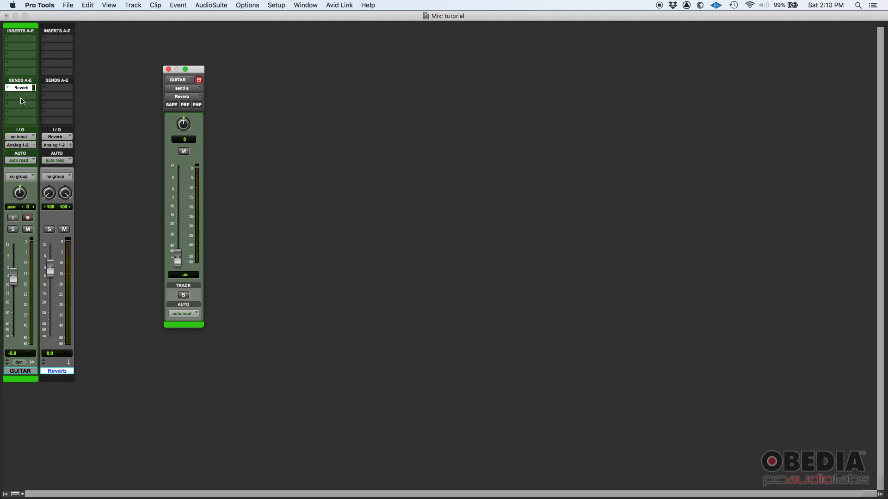
pyautogui.click(167, 69)
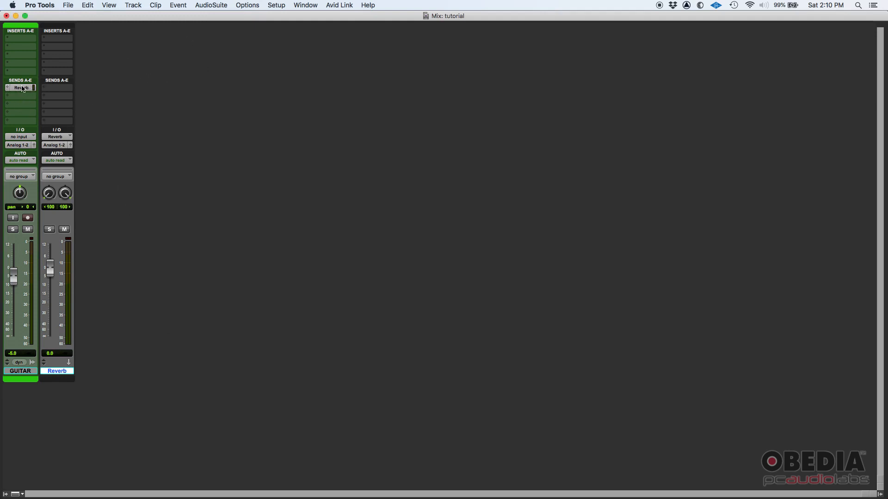
pyautogui.click(20, 88)
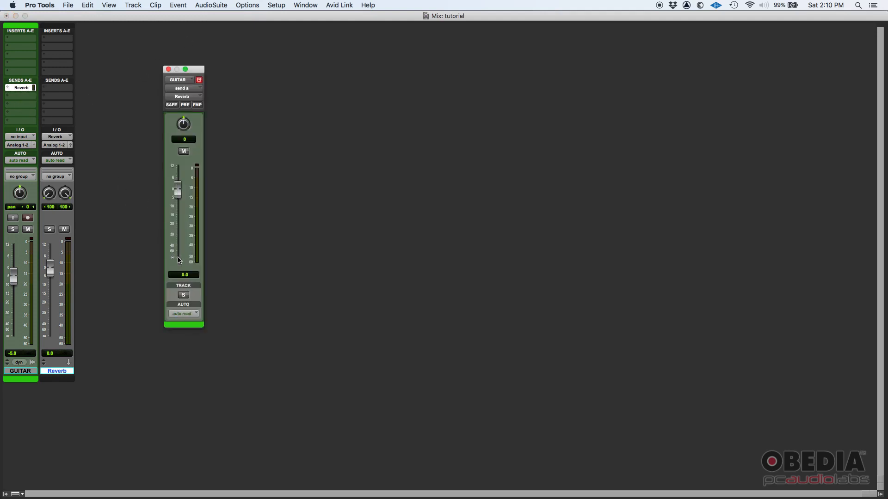
pyautogui.moveTo(199, 219)
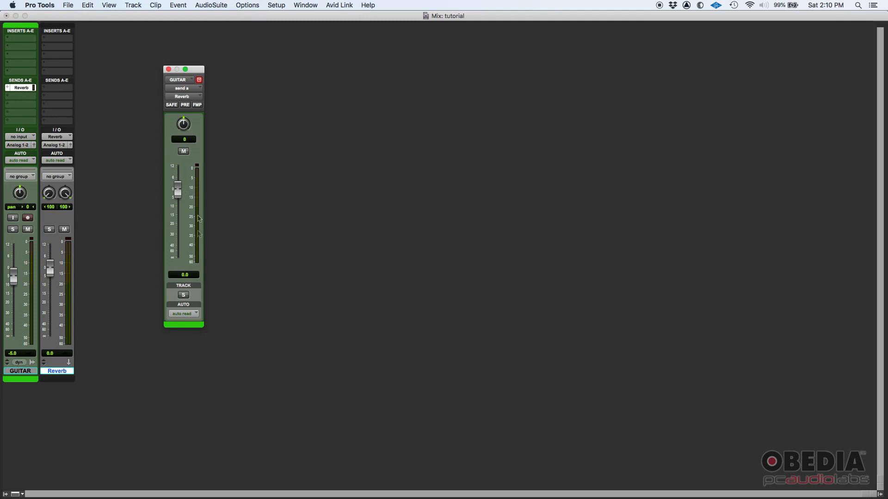
pyautogui.click(20, 371)
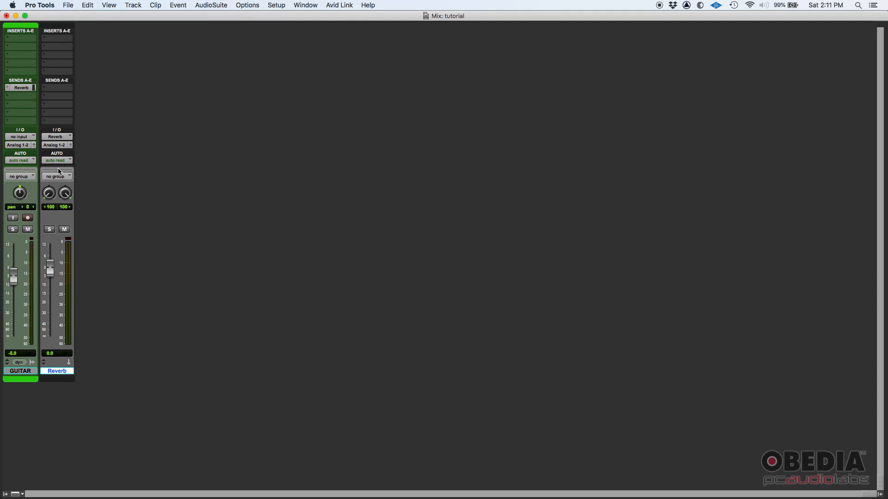
pyautogui.moveTo(57, 40)
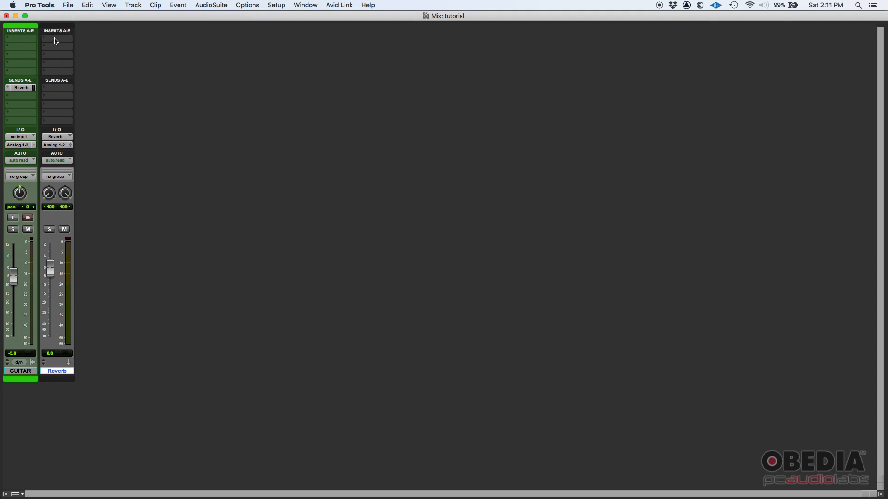
# - Insert D-Verb on the Reverb aux, close the plug-in, and reopen GUITAR's Reverb send
pyautogui.click(56, 39)
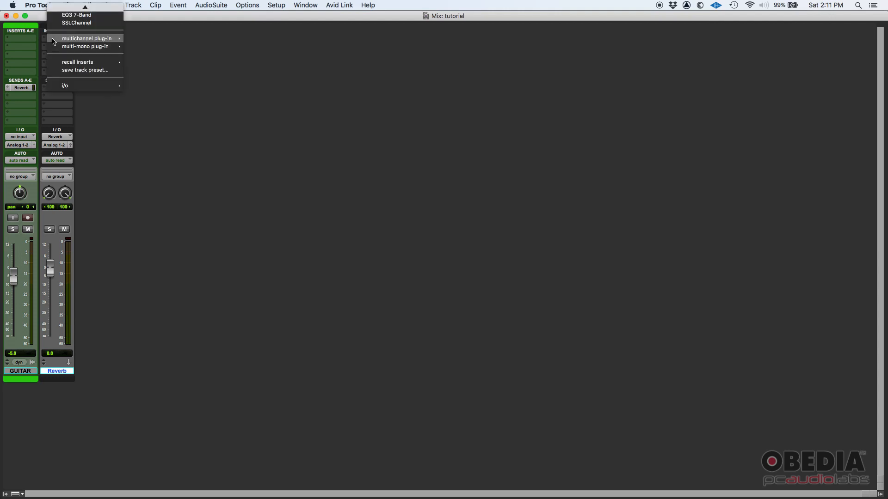
pyautogui.moveTo(147, 80)
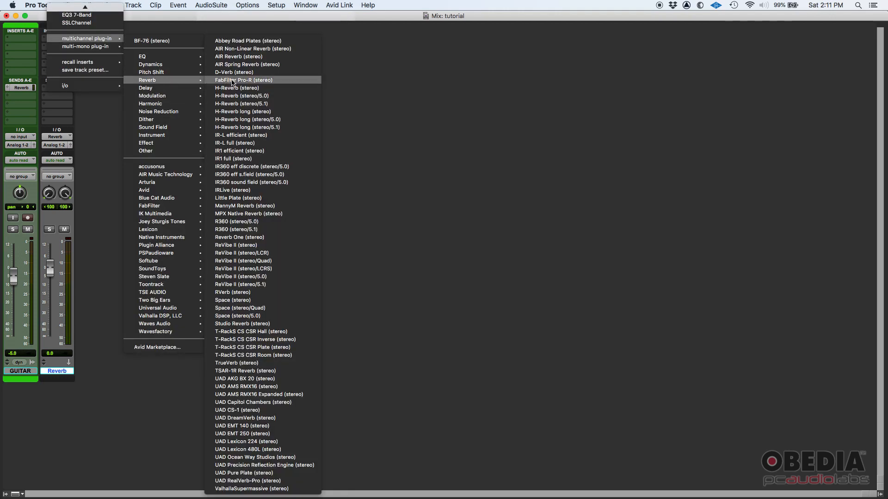
pyautogui.moveTo(233, 72)
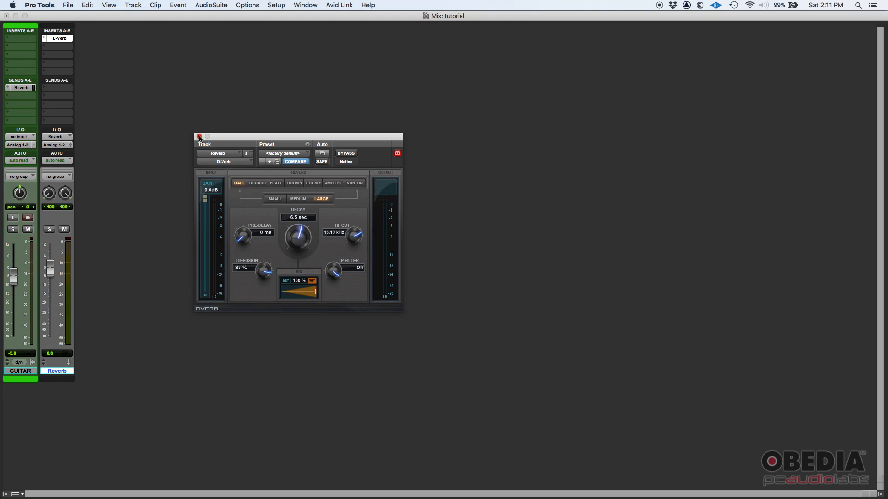
pyautogui.click(199, 137)
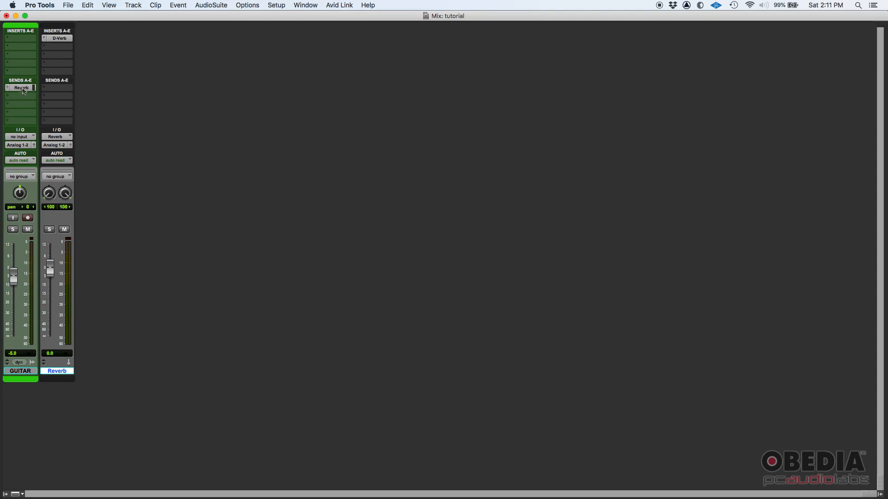
pyautogui.click(21, 88)
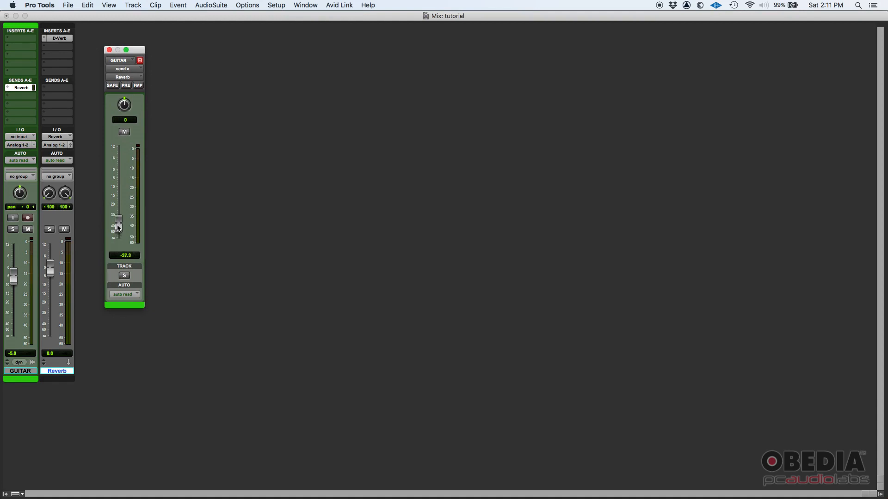
# - Raise the Reverb send to about -2 dB, then pull it all the way down
pyautogui.moveTo(118, 220); pyautogui.dragTo(121, 170)
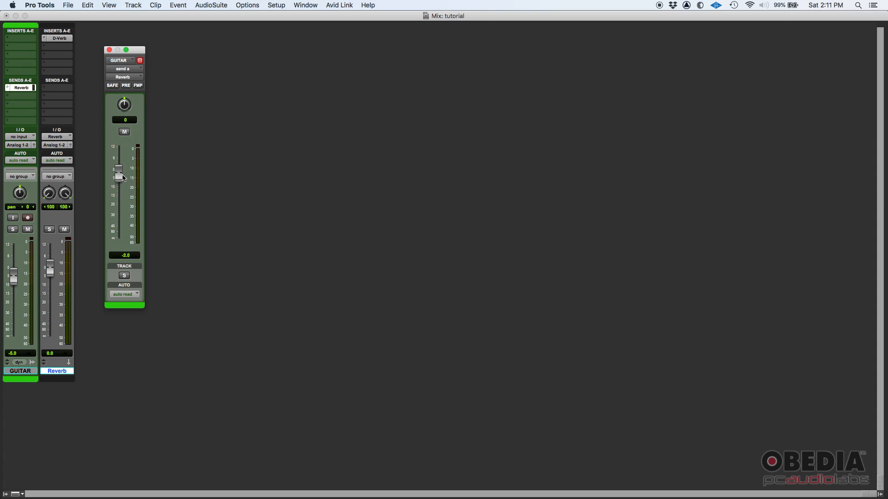
pyautogui.moveTo(118, 172); pyautogui.dragTo(119, 178)
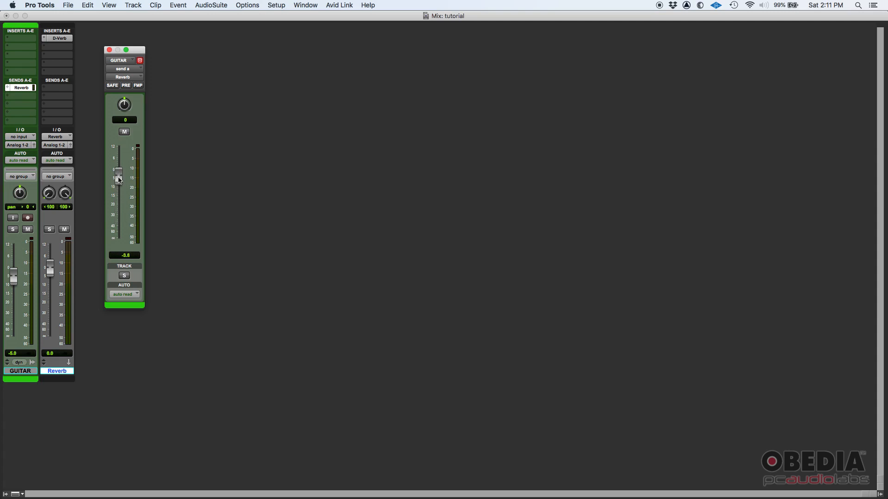
pyautogui.moveTo(118, 180); pyautogui.dragTo(118, 171)
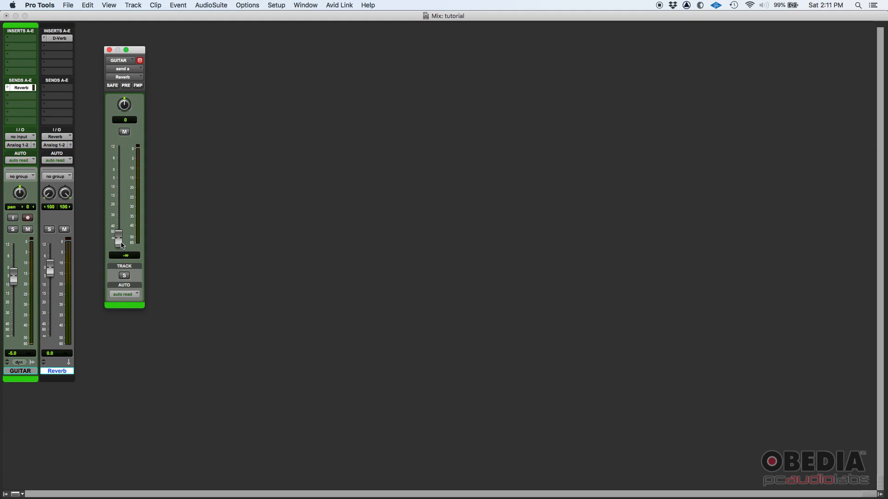
# - Bring the send back up to +6 dB, then lower it to about -13 dB
pyautogui.moveTo(119, 234); pyautogui.dragTo(119, 219)
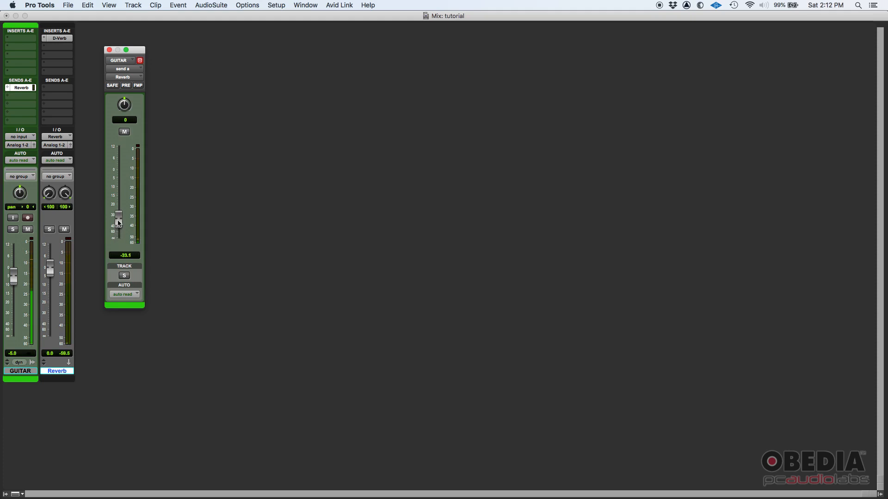
pyautogui.moveTo(118, 221); pyautogui.dragTo(116, 201)
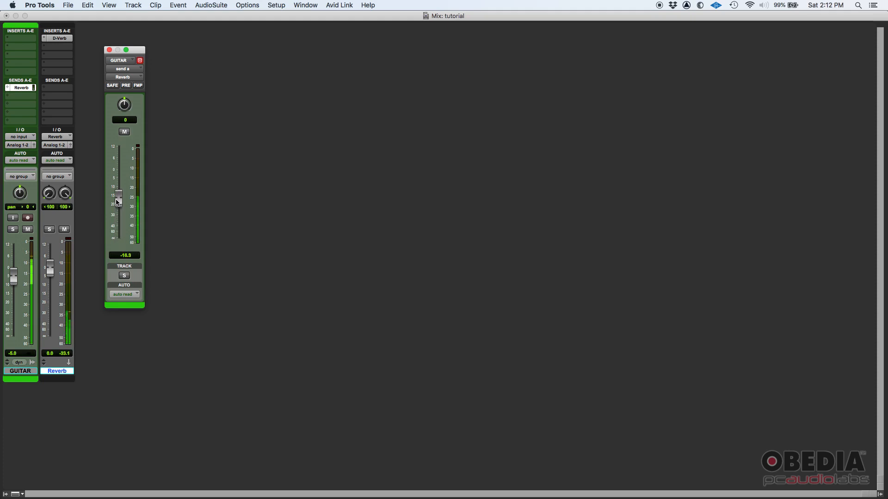
pyautogui.moveTo(119, 198); pyautogui.dragTo(119, 169)
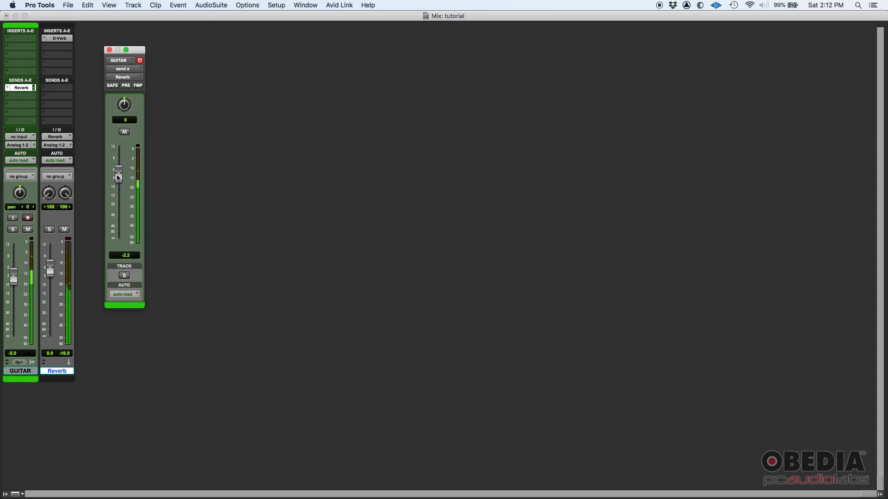
pyautogui.moveTo(118, 177); pyautogui.dragTo(118, 160)
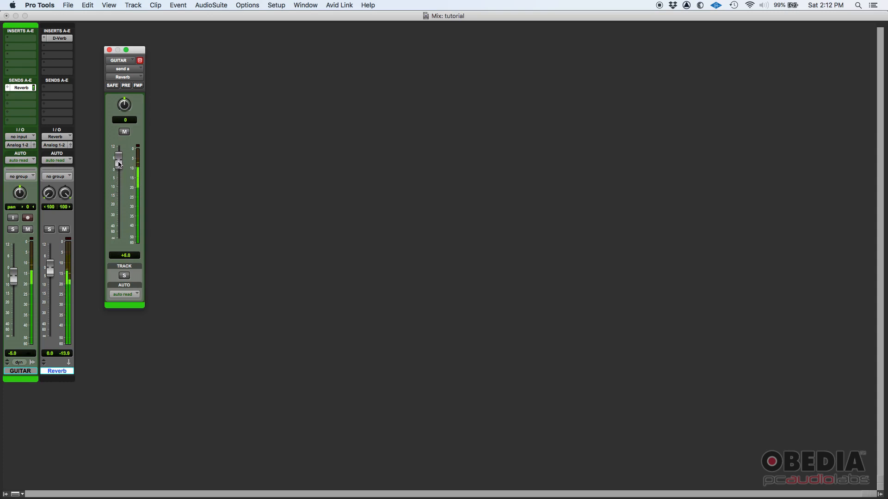
pyautogui.moveTo(118, 161); pyautogui.dragTo(118, 166)
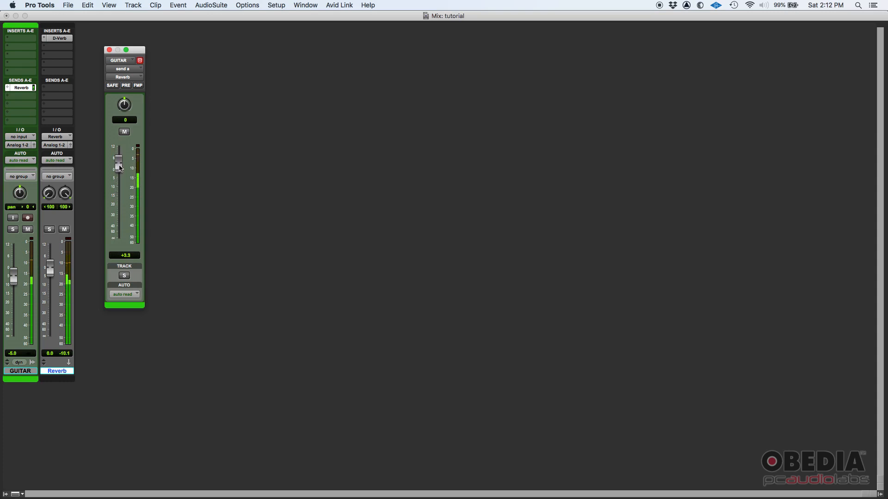
pyautogui.moveTo(118, 159); pyautogui.dragTo(118, 181)
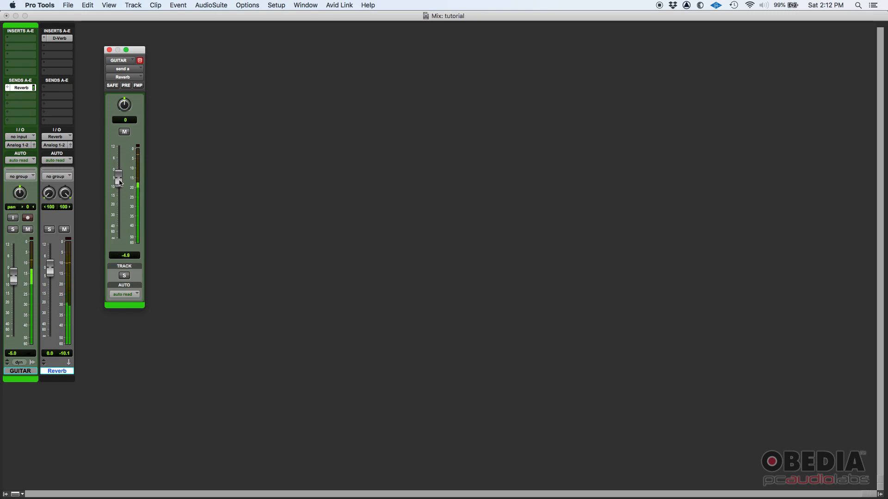
pyautogui.moveTo(118, 173); pyautogui.dragTo(118, 184)
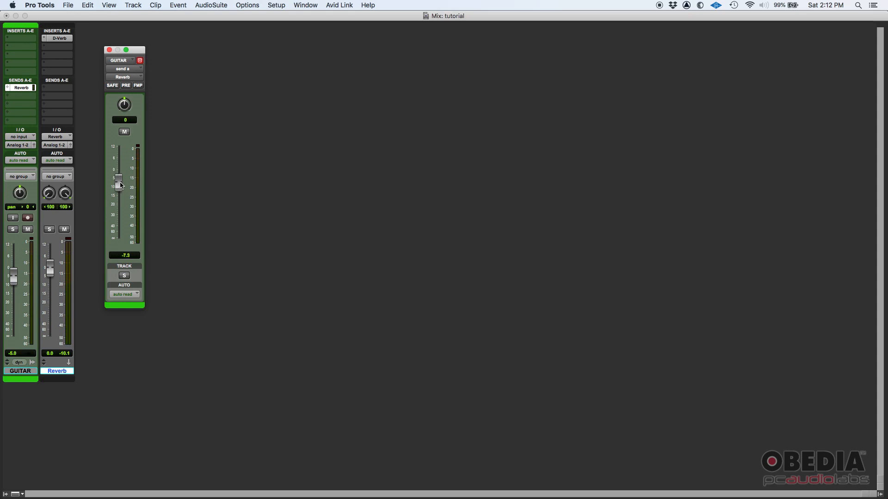
pyautogui.moveTo(119, 185); pyautogui.dragTo(119, 181)
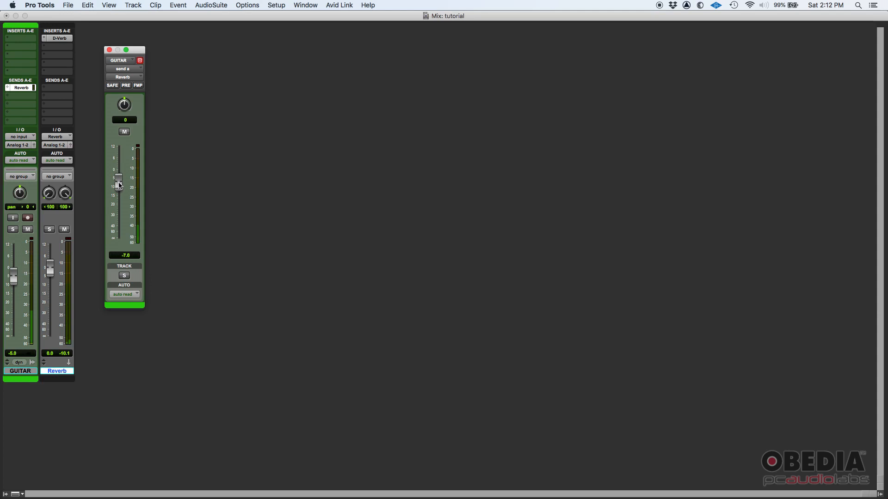
pyautogui.moveTo(118, 184); pyautogui.dragTo(118, 193)
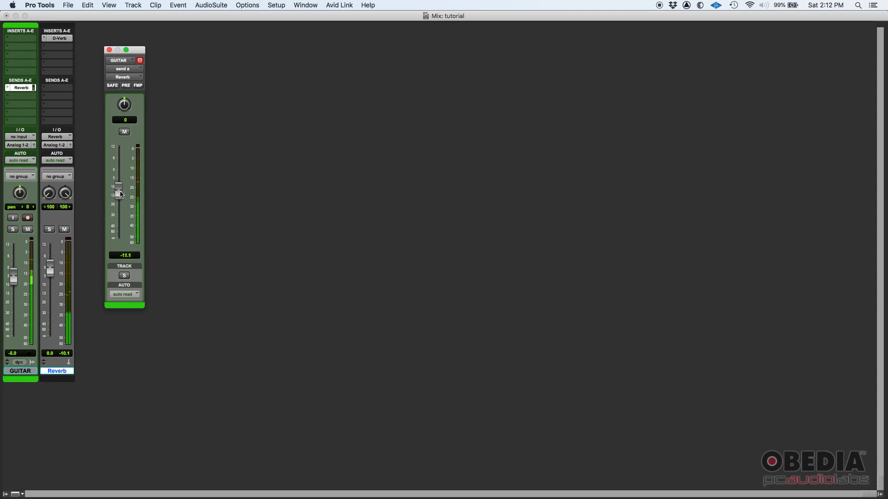
pyautogui.moveTo(118, 189); pyautogui.dragTo(119, 192)
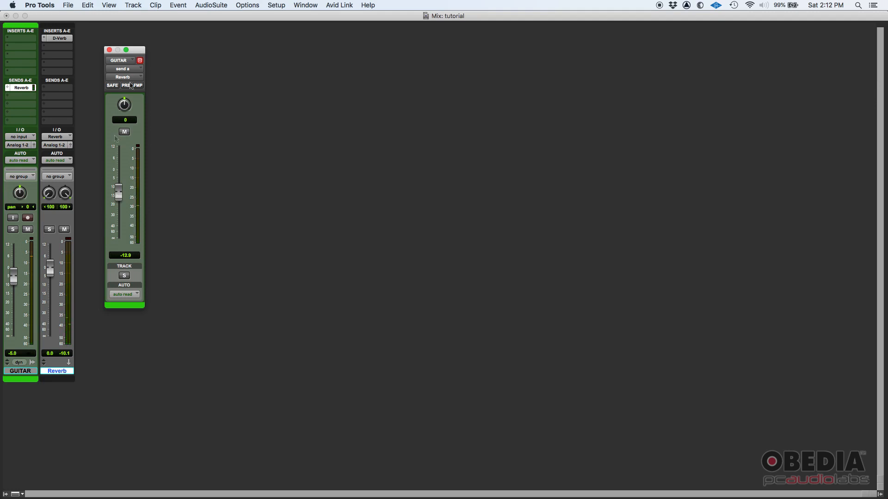
pyautogui.moveTo(124, 50); pyautogui.dragTo(121, 56)
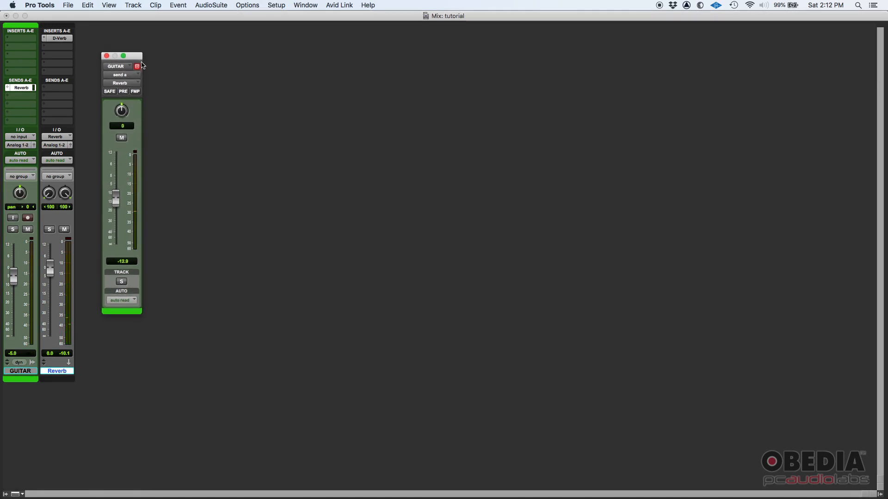
pyautogui.moveTo(135, 98)
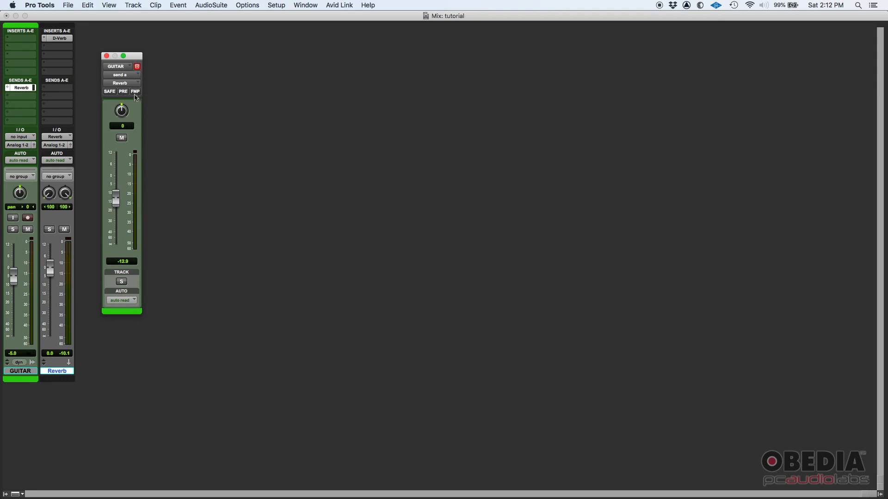
pyautogui.moveTo(135, 94)
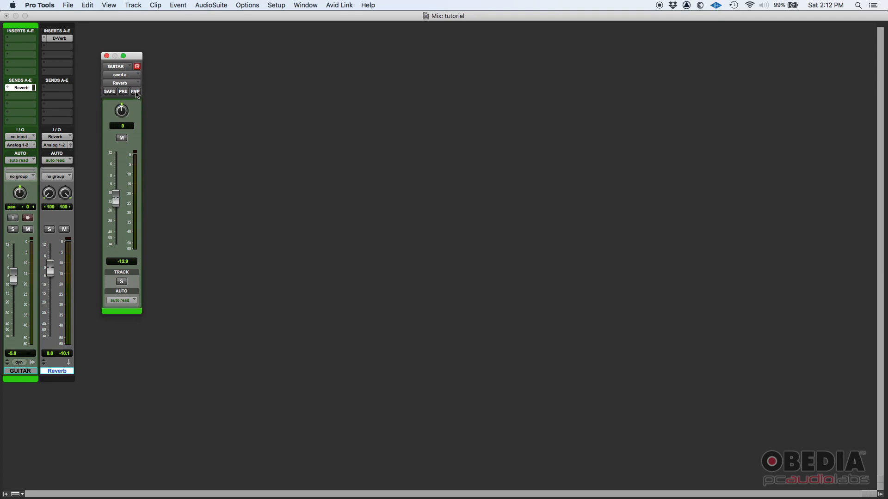
pyautogui.moveTo(136, 91)
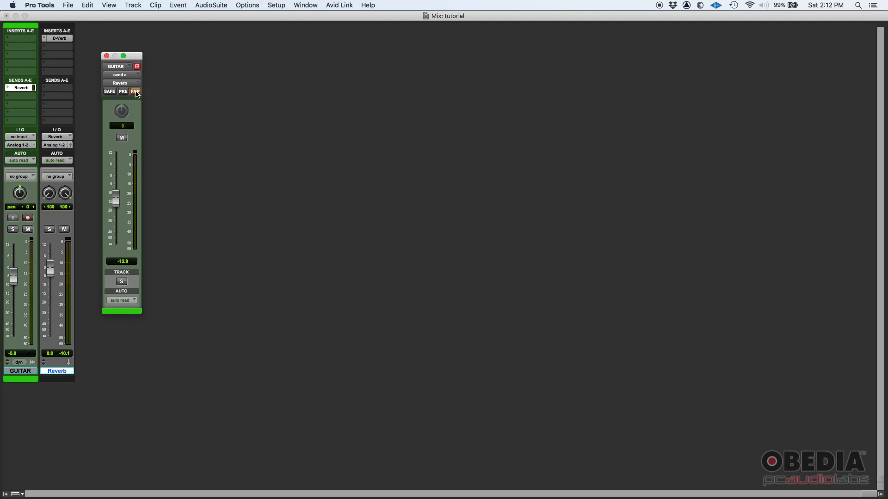
pyautogui.moveTo(20, 193); pyautogui.dragTo(20, 190)
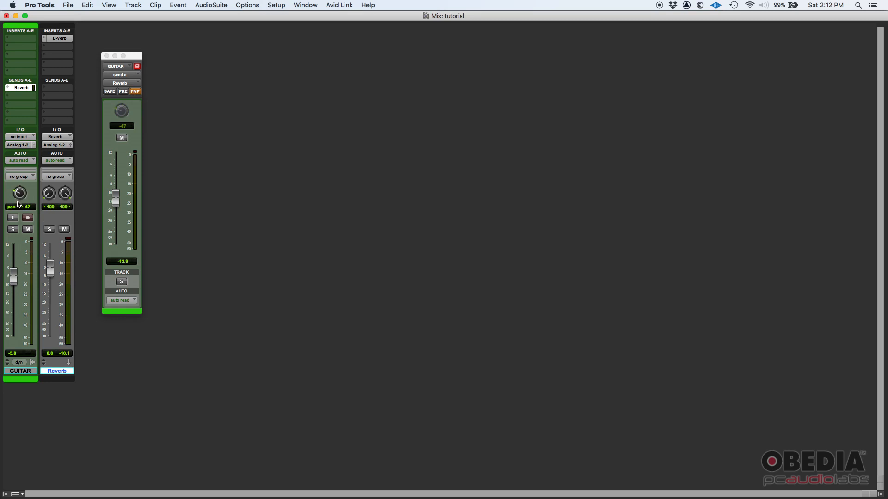
pyautogui.moveTo(121, 111); pyautogui.dragTo(122, 113)
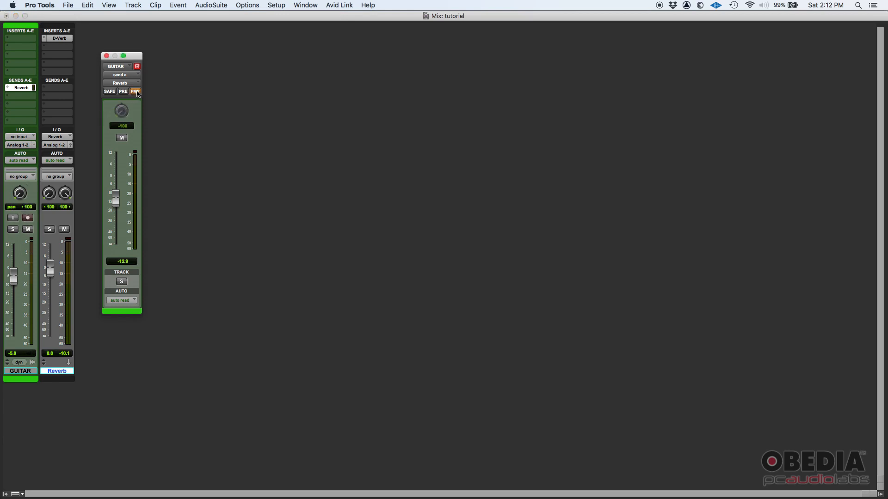
pyautogui.moveTo(135, 92)
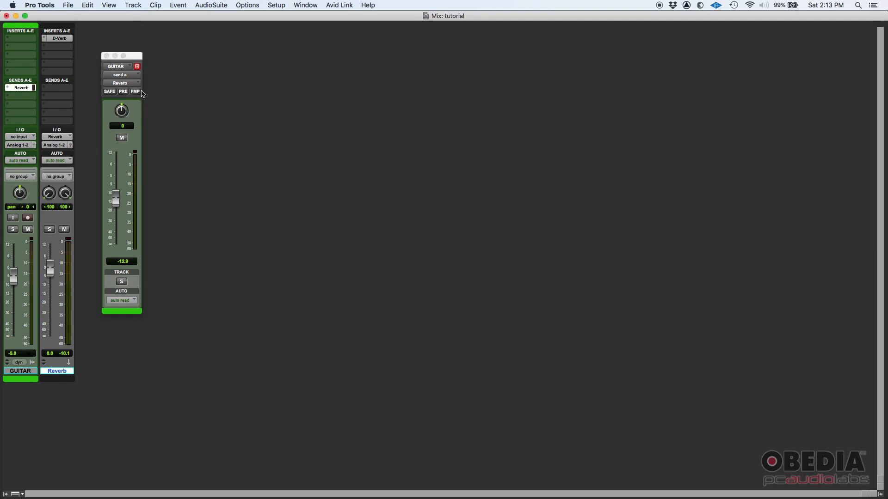
pyautogui.moveTo(126, 96)
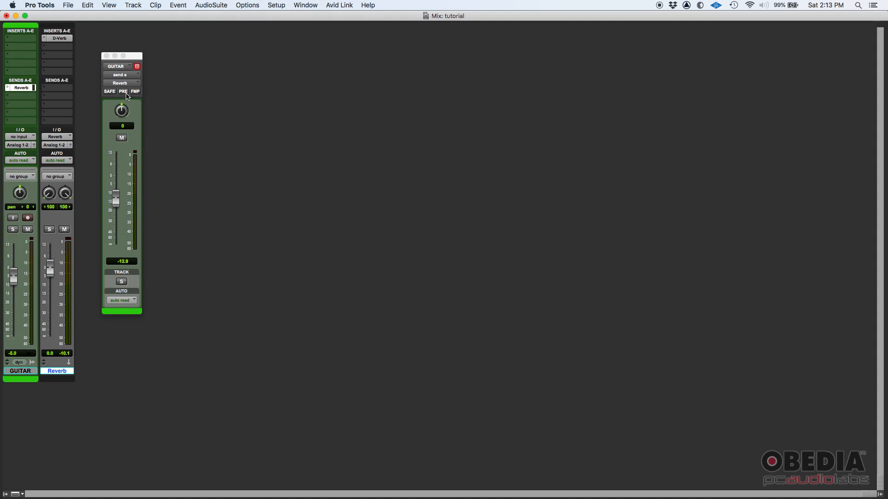
pyautogui.moveTo(123, 91)
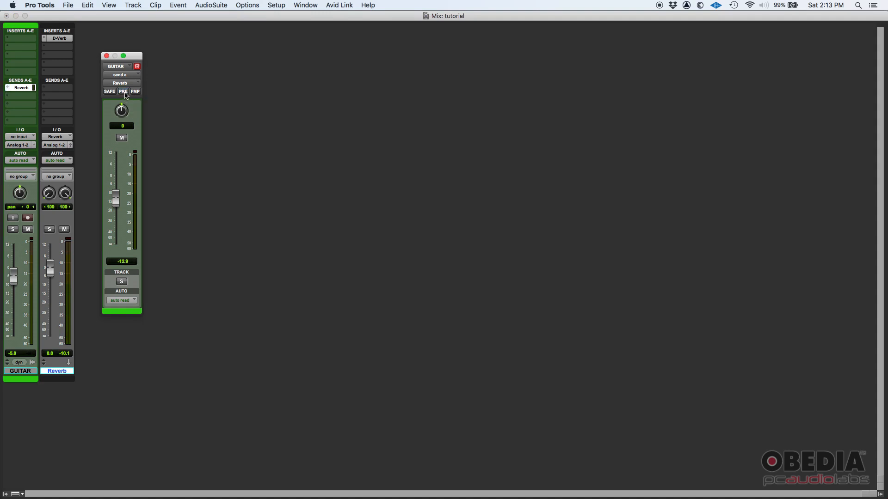
# - Make the Reverb send pre-fader and pull the GUITAR track volume fully down
pyautogui.click(123, 91)
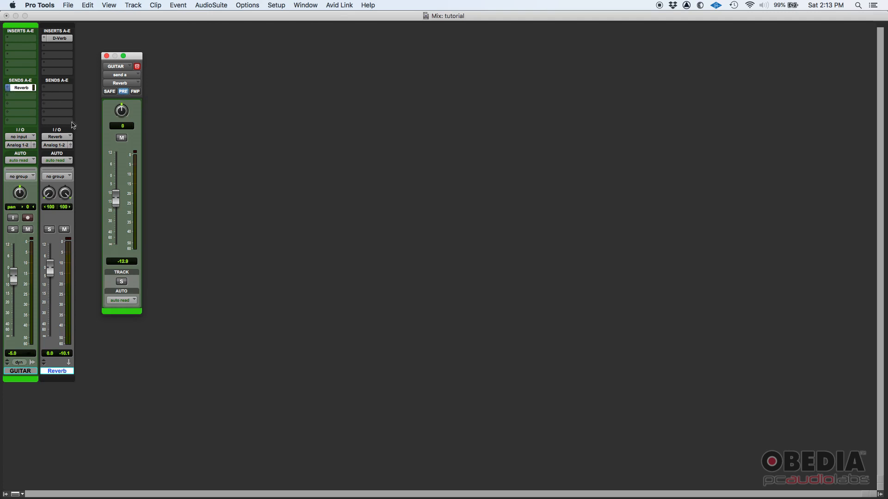
pyautogui.moveTo(115, 199); pyautogui.dragTo(115, 173)
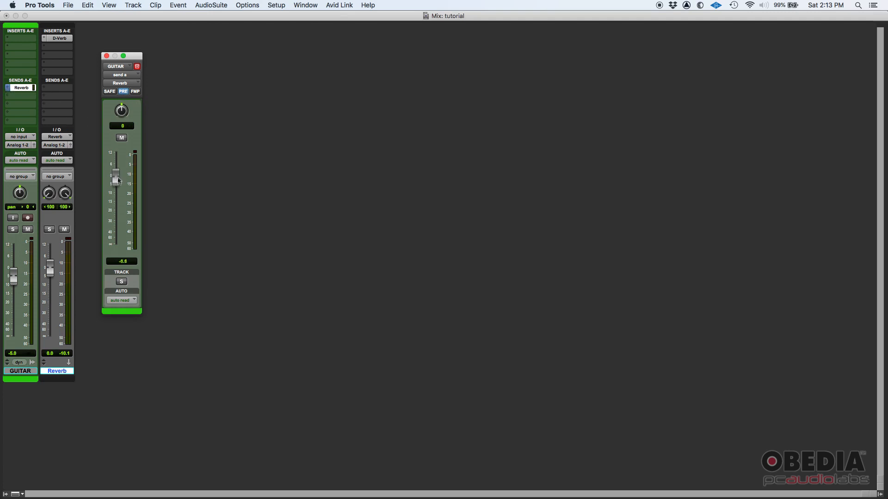
pyautogui.moveTo(115, 174); pyautogui.dragTo(115, 179)
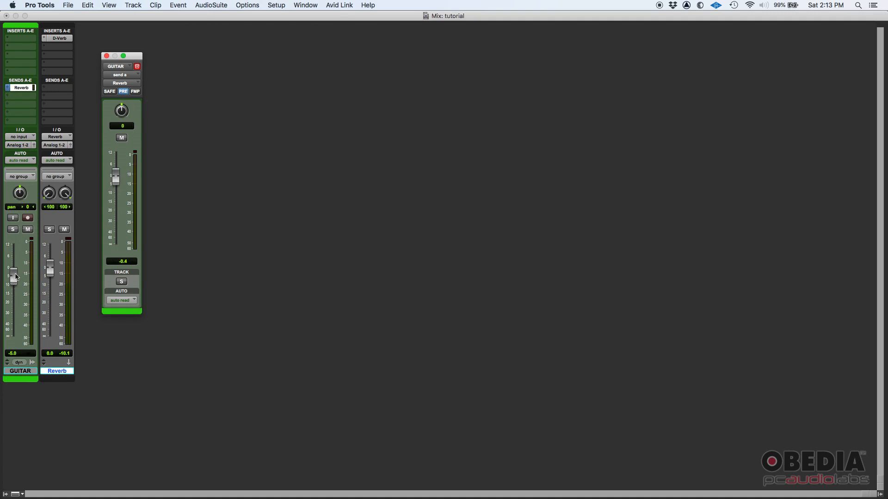
pyautogui.moveTo(14, 275)
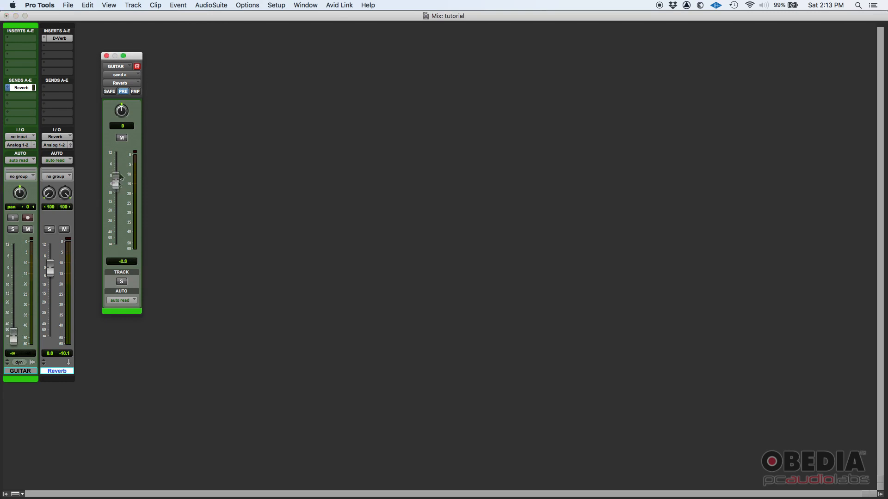
# - Adjust the pre-fader Reverb send level up and down, settling around +5 dB
pyautogui.moveTo(116, 181); pyautogui.dragTo(116, 165)
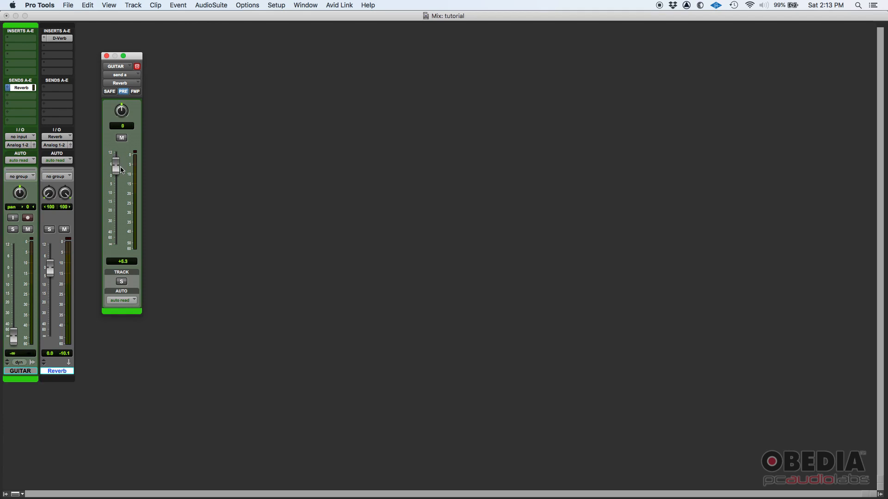
pyautogui.moveTo(115, 163); pyautogui.dragTo(116, 172)
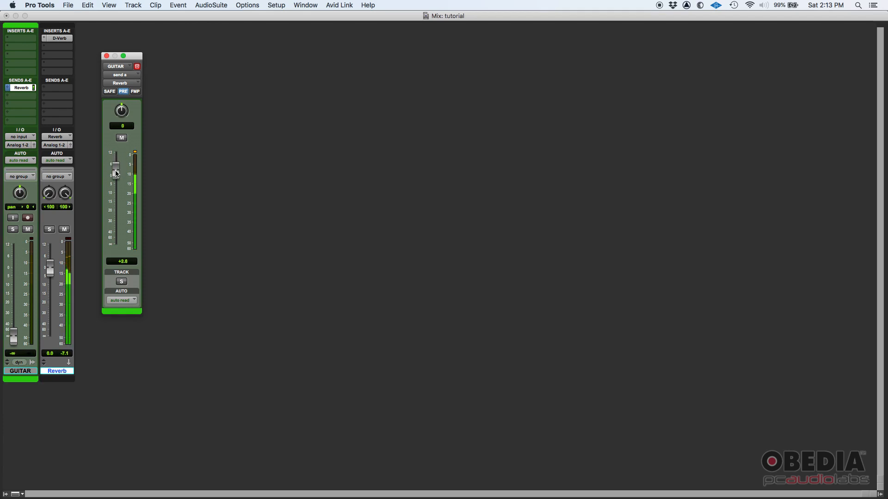
pyautogui.moveTo(115, 170); pyautogui.dragTo(115, 175)
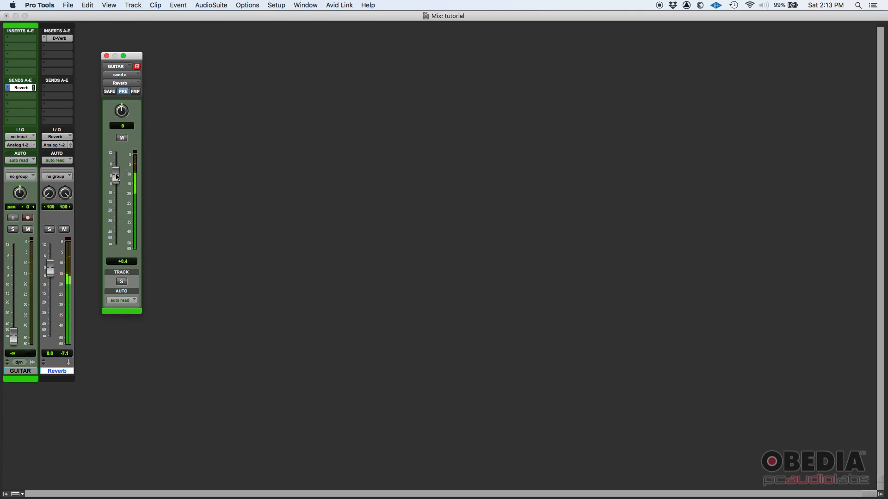
pyautogui.moveTo(116, 173); pyautogui.dragTo(116, 203)
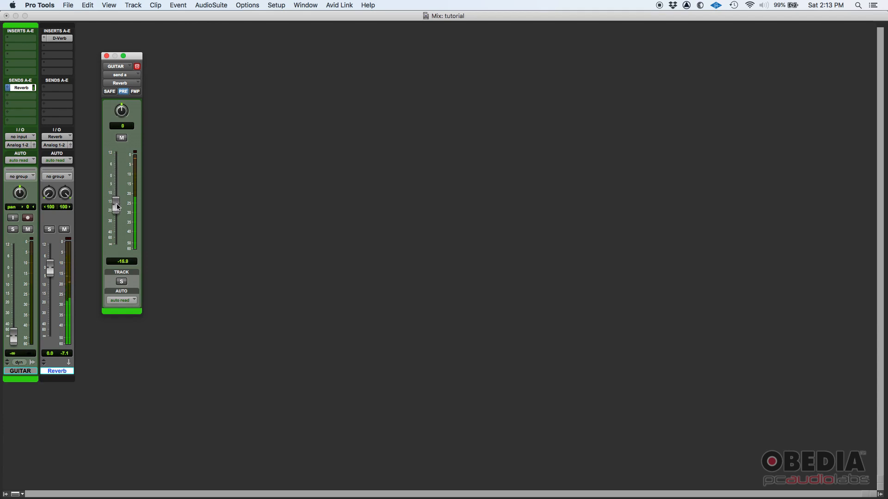
pyautogui.moveTo(116, 204); pyautogui.dragTo(115, 180)
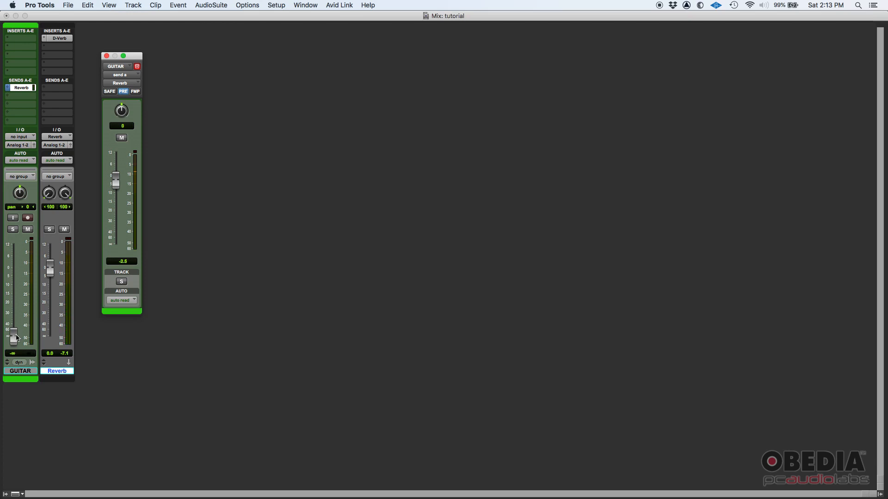
pyautogui.moveTo(13, 333)
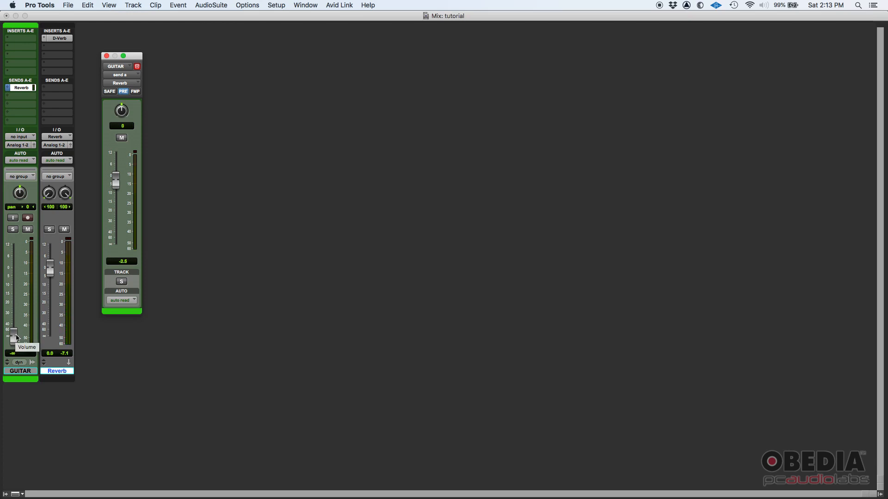
pyautogui.moveTo(115, 180); pyautogui.dragTo(115, 164)
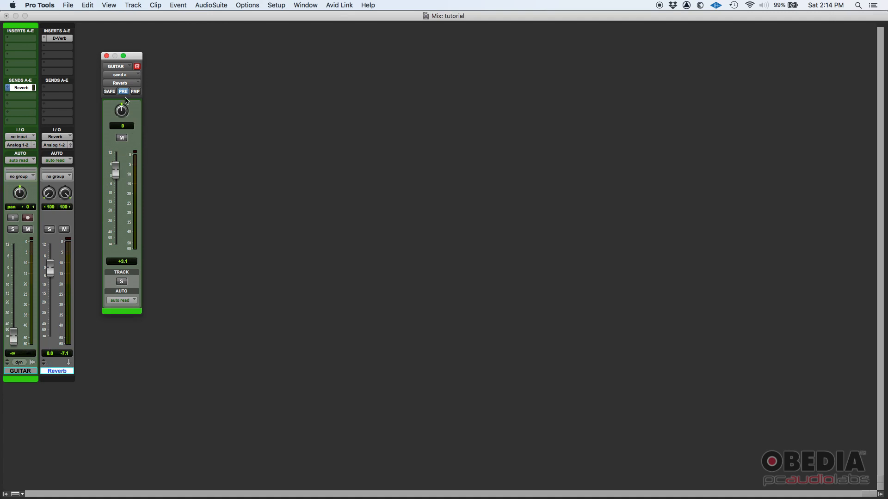
pyautogui.moveTo(123, 92)
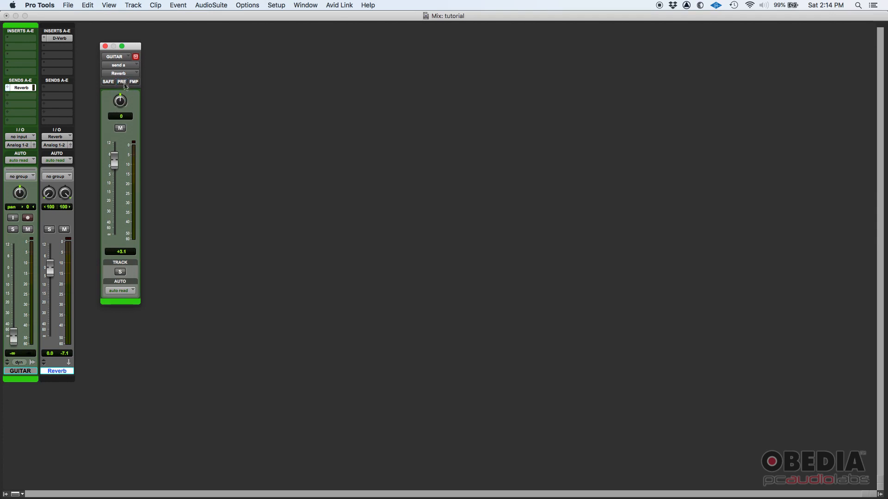
pyautogui.moveTo(121, 82)
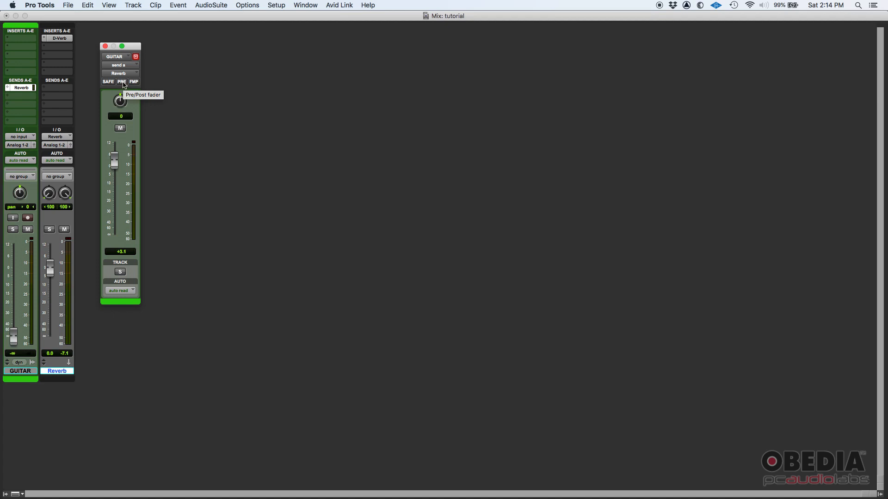
pyautogui.moveTo(48, 284)
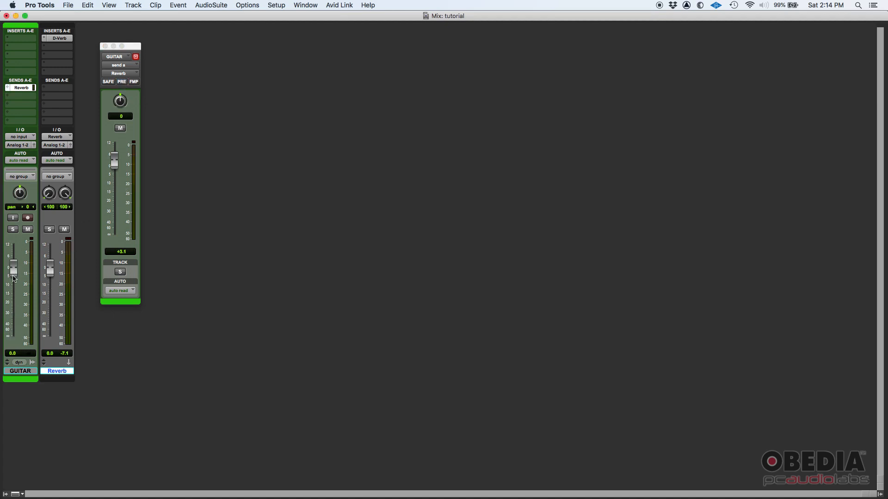
# - Lower the Reverb send, turn GUITAR volume down to about -20 dB, and move the send window up
pyautogui.moveTo(115, 159); pyautogui.dragTo(114, 170)
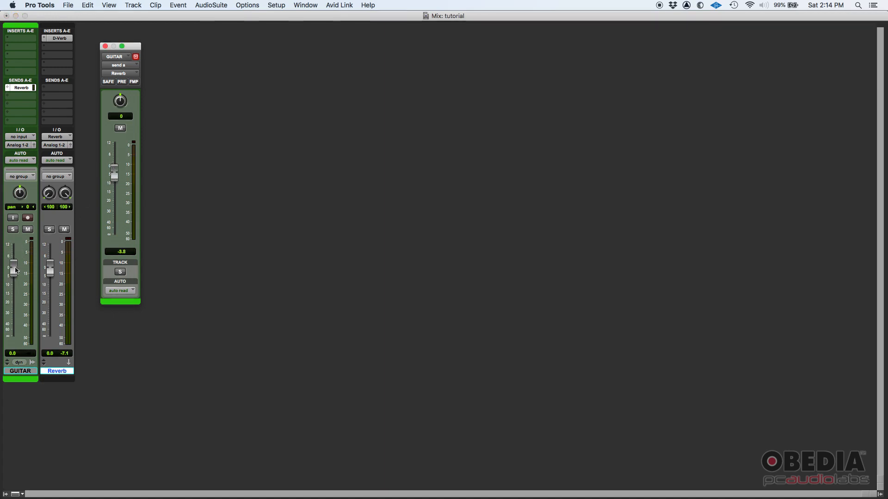
pyautogui.moveTo(16, 269)
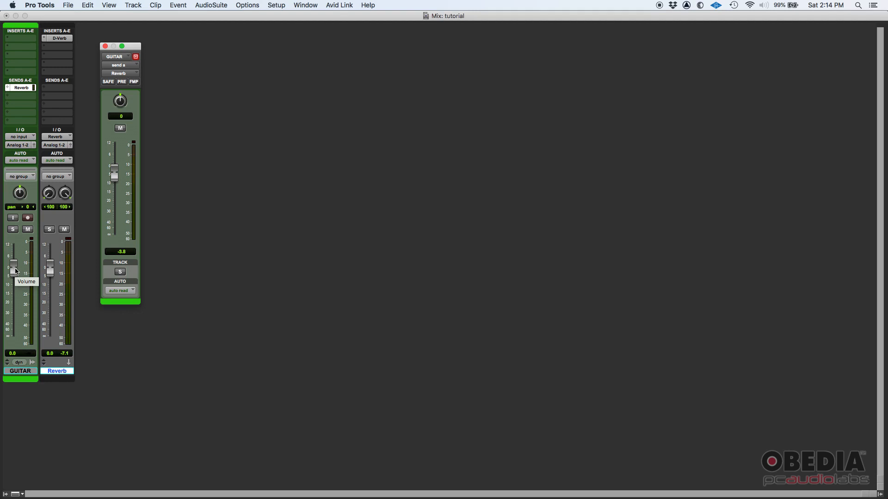
pyautogui.moveTo(113, 173); pyautogui.dragTo(113, 154)
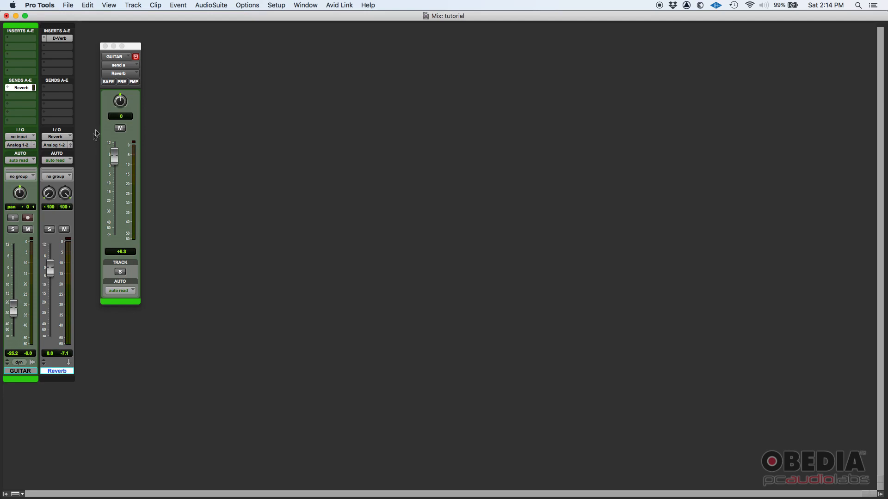
pyautogui.moveTo(119, 45); pyautogui.dragTo(105, 32)
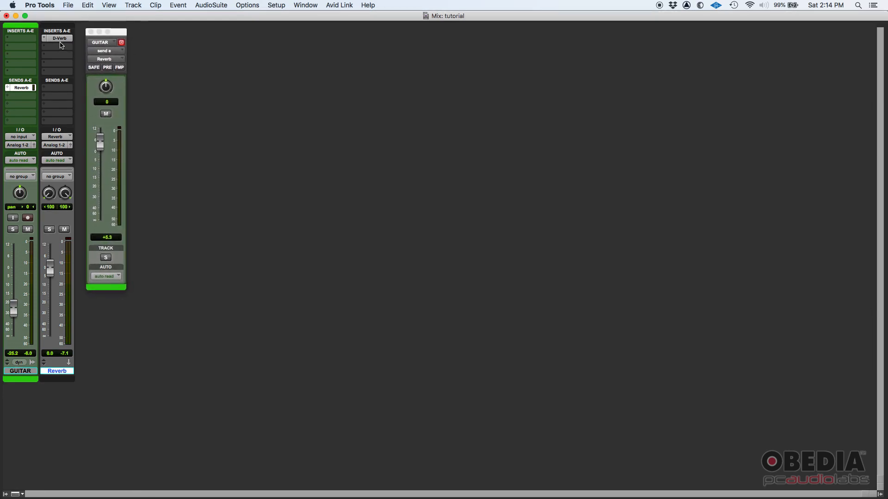
pyautogui.moveTo(59, 38)
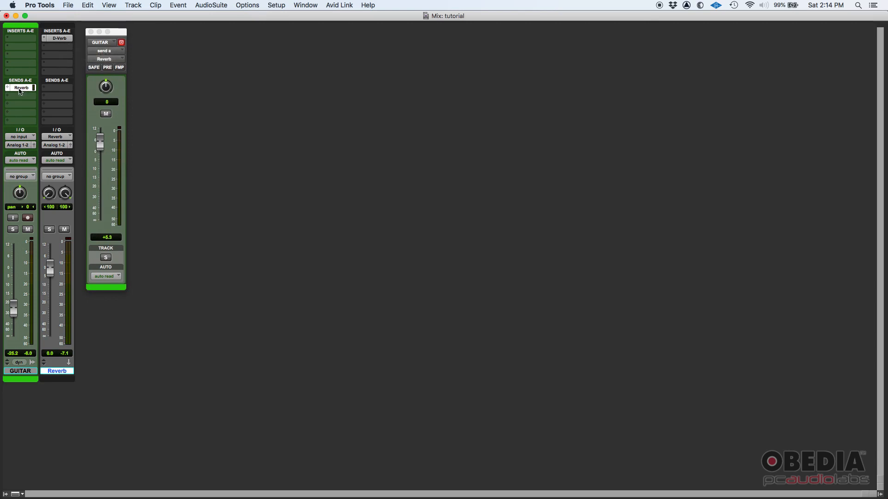
pyautogui.moveTo(61, 40)
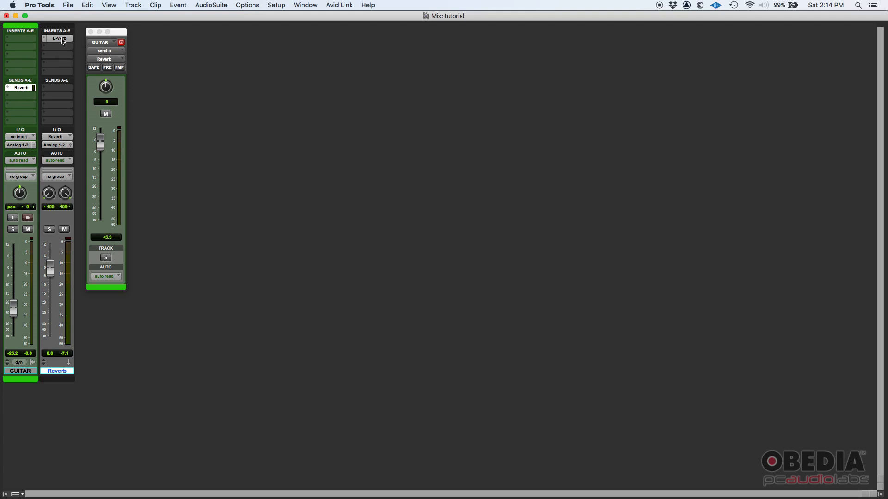
pyautogui.moveTo(535, 78)
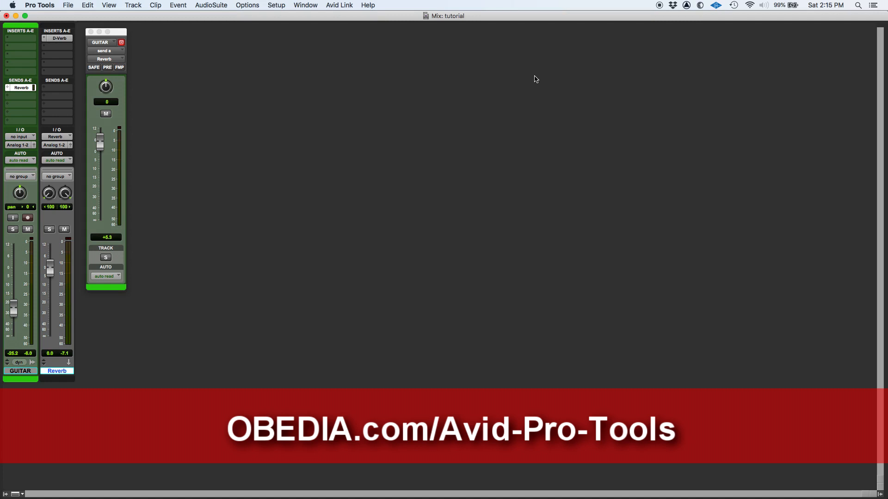
pyautogui.moveTo(553, 68)
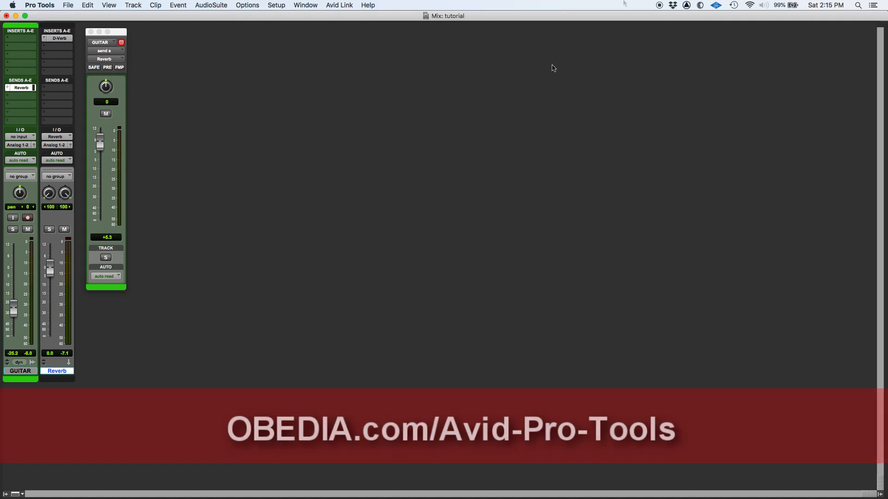